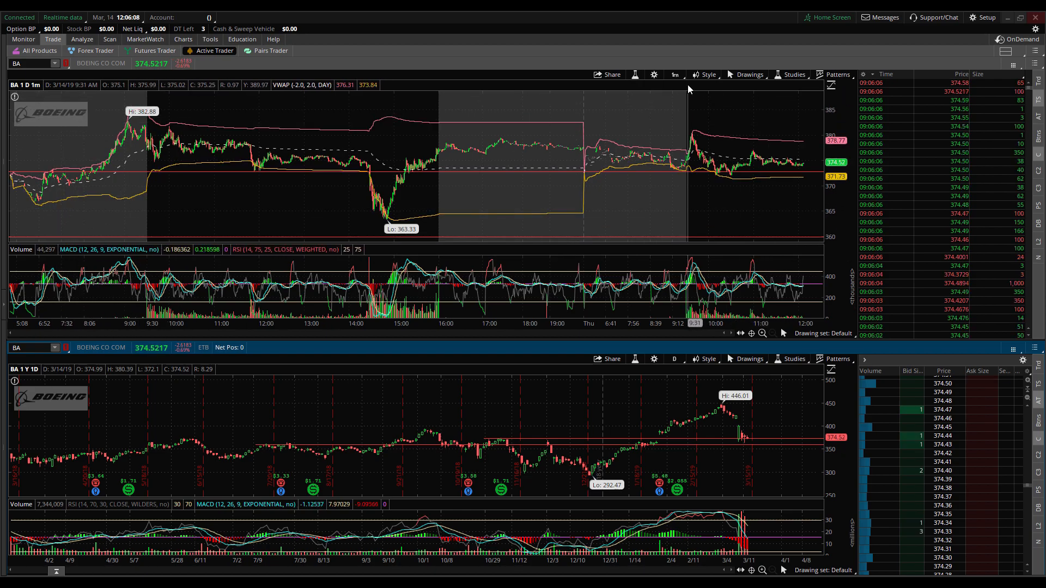
pyautogui.moveTo(675, 74)
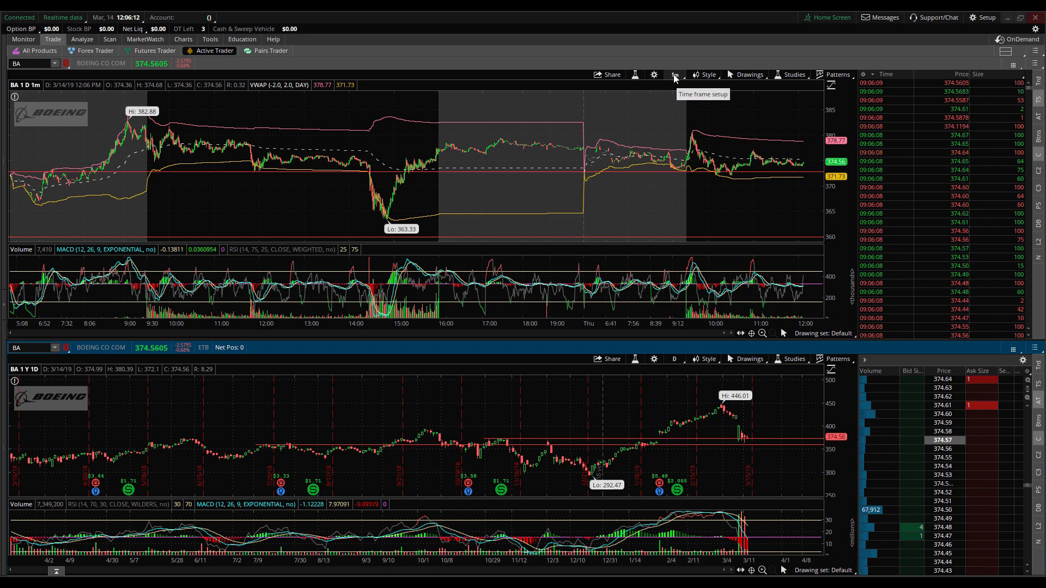
# Switch from the Boeing trading charts to the Home Screen dashboard
pyautogui.click(675, 74)
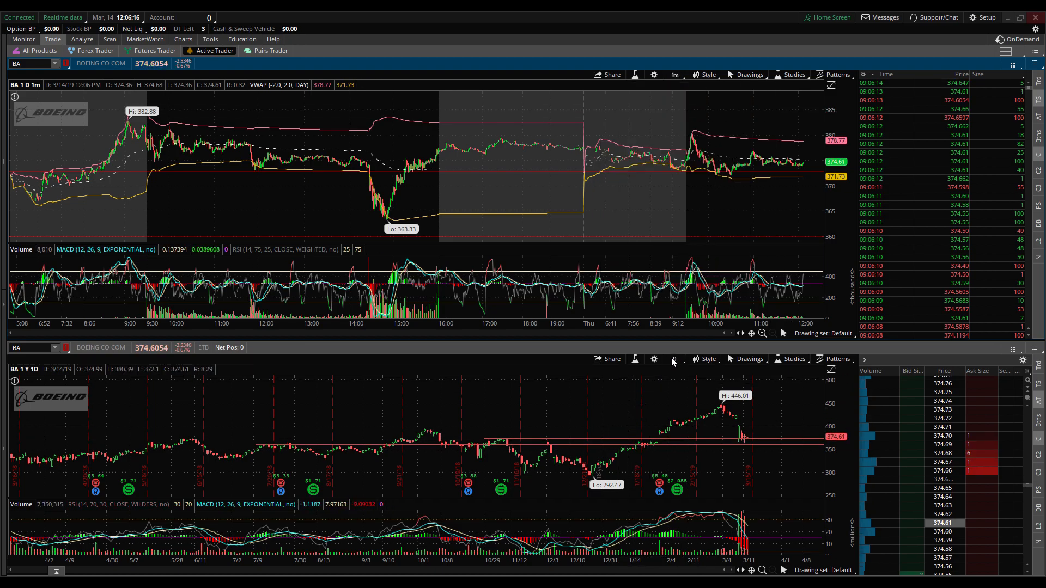
pyautogui.moveTo(506, 398)
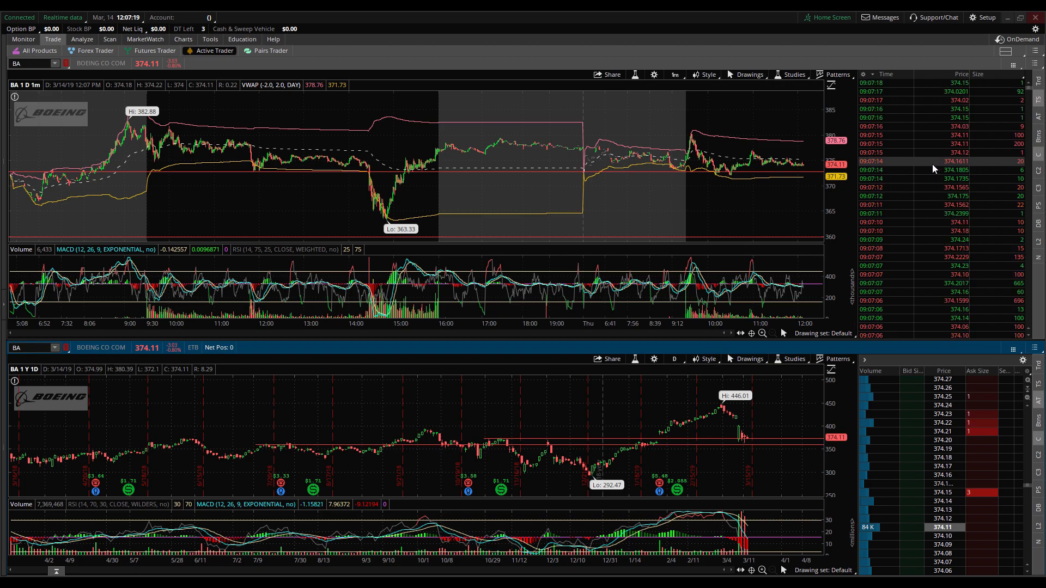
pyautogui.click(982, 17)
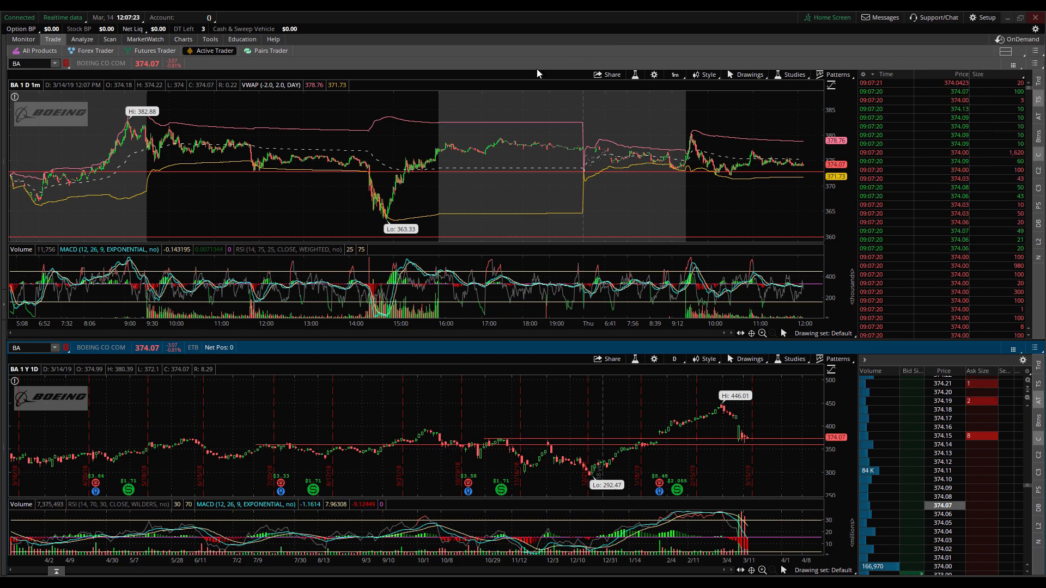
pyautogui.click(830, 18)
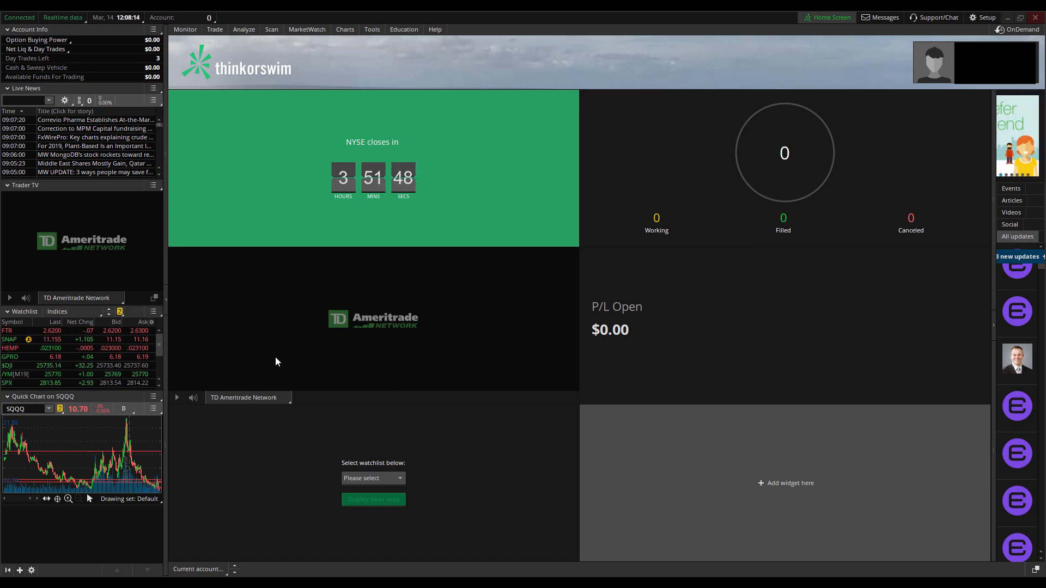
pyautogui.moveTo(253, 328)
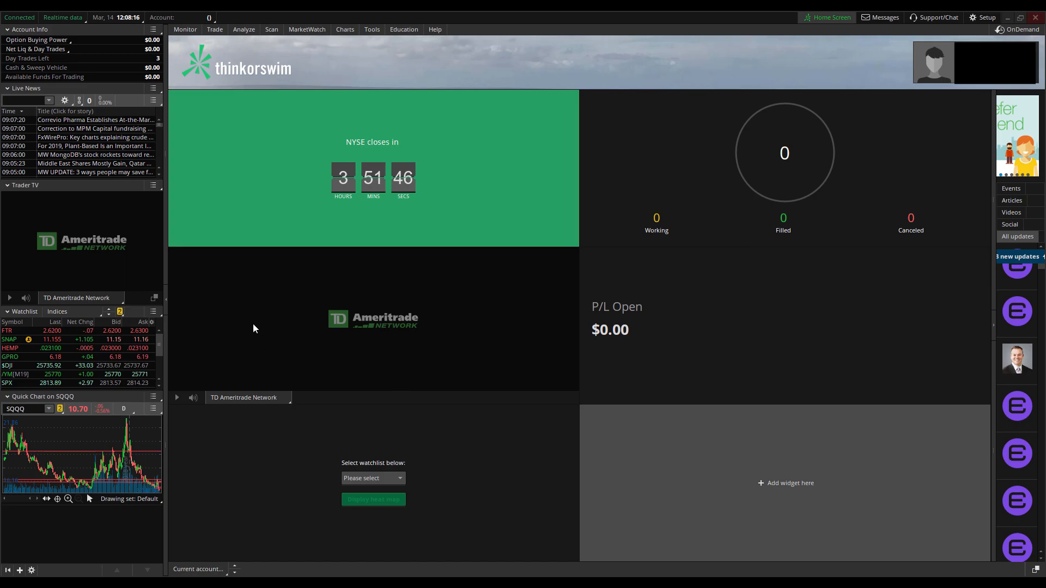
pyautogui.moveTo(274, 285)
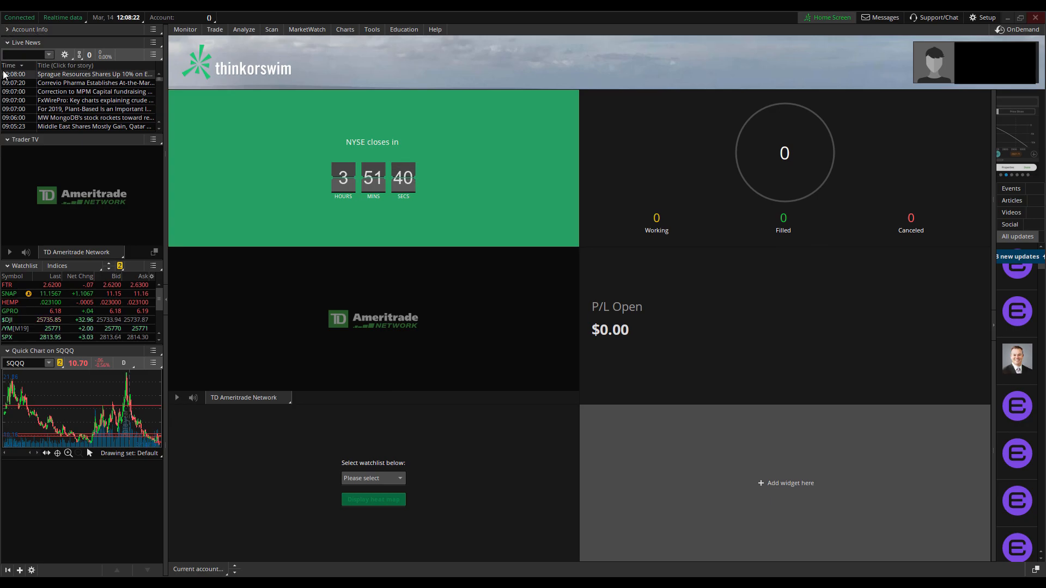
# Collapse the news, Trader TV, watchlist and quick chart sidebar gadgets
pyautogui.click(6, 42)
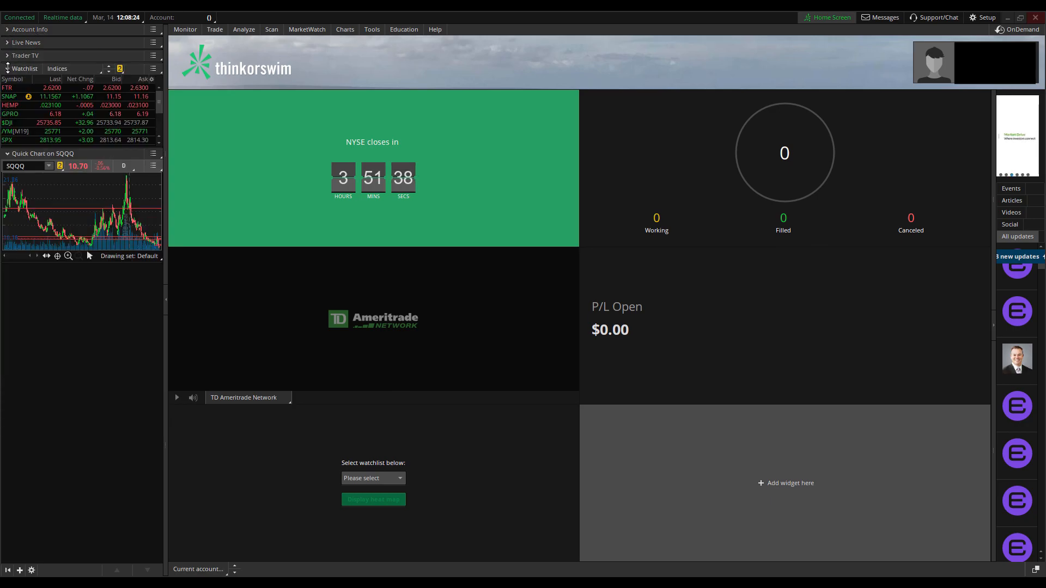
pyautogui.click(6, 68)
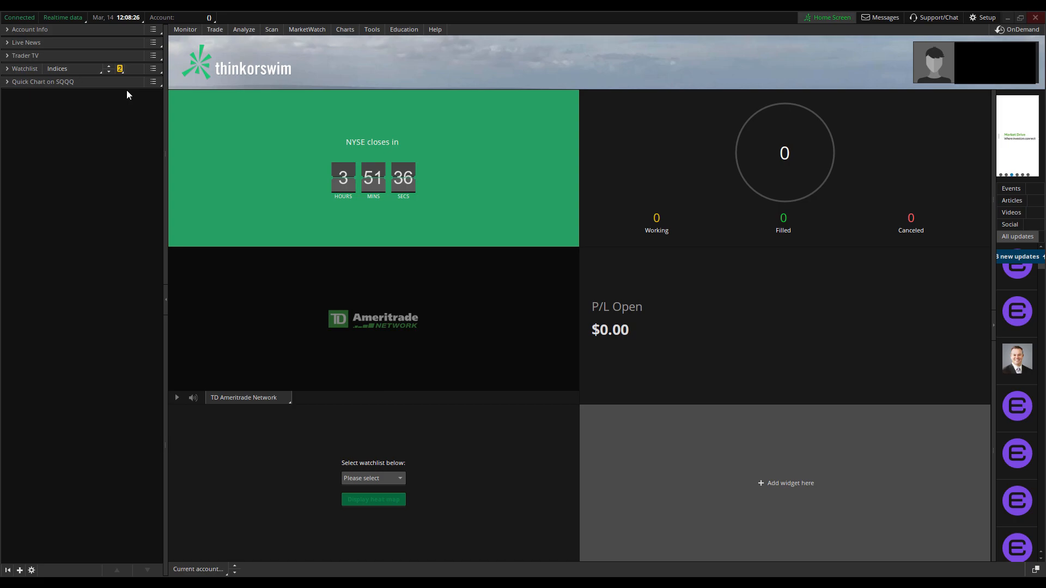
pyautogui.moveTo(38, 259)
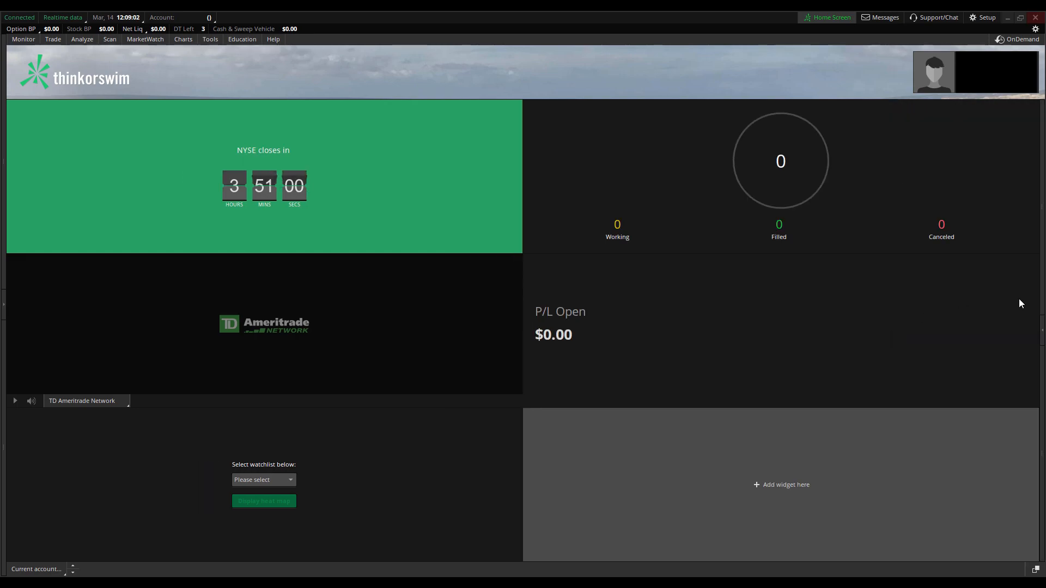
pyautogui.moveTo(621, 314)
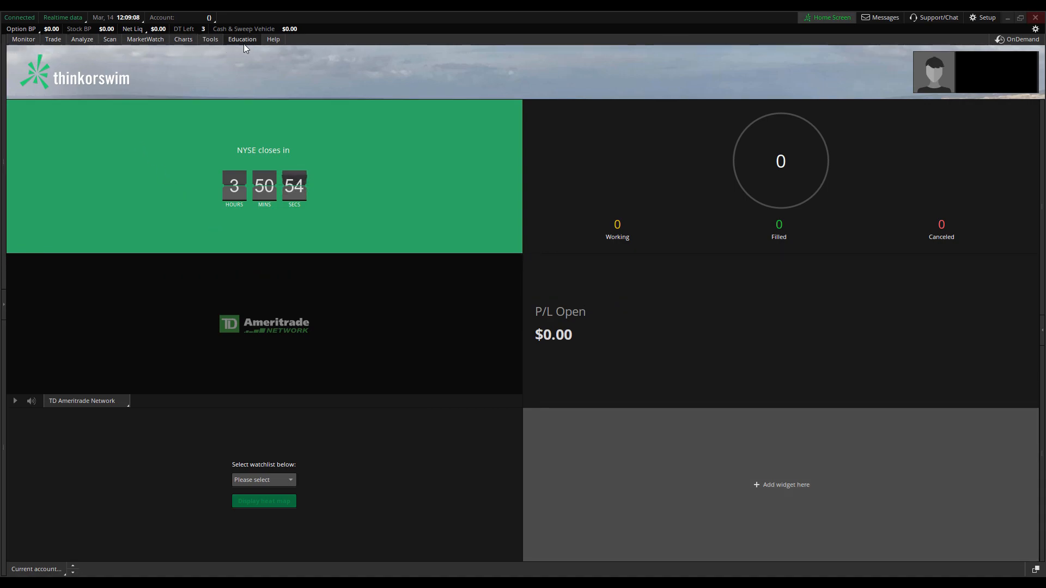
# Navigate via Education and Charts to the Active Trader page with /ES and /NQ charts
pyautogui.click(241, 38)
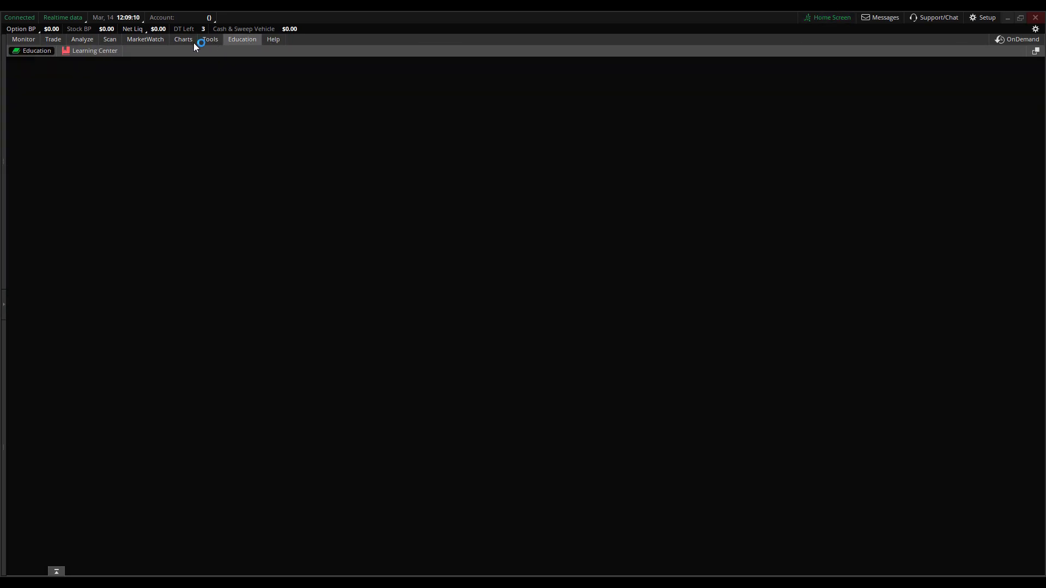
pyautogui.click(184, 39)
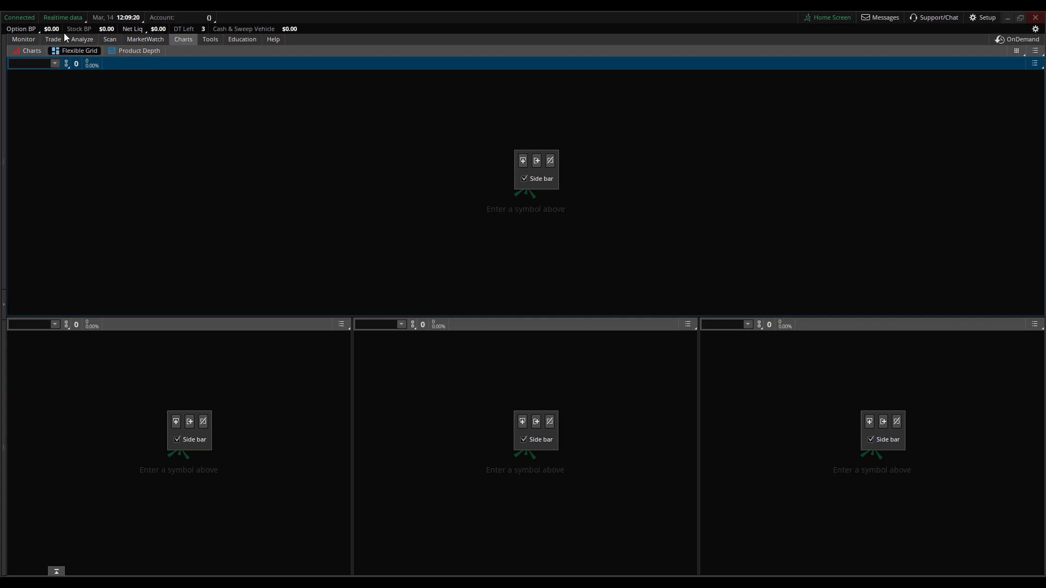
pyautogui.click(52, 39)
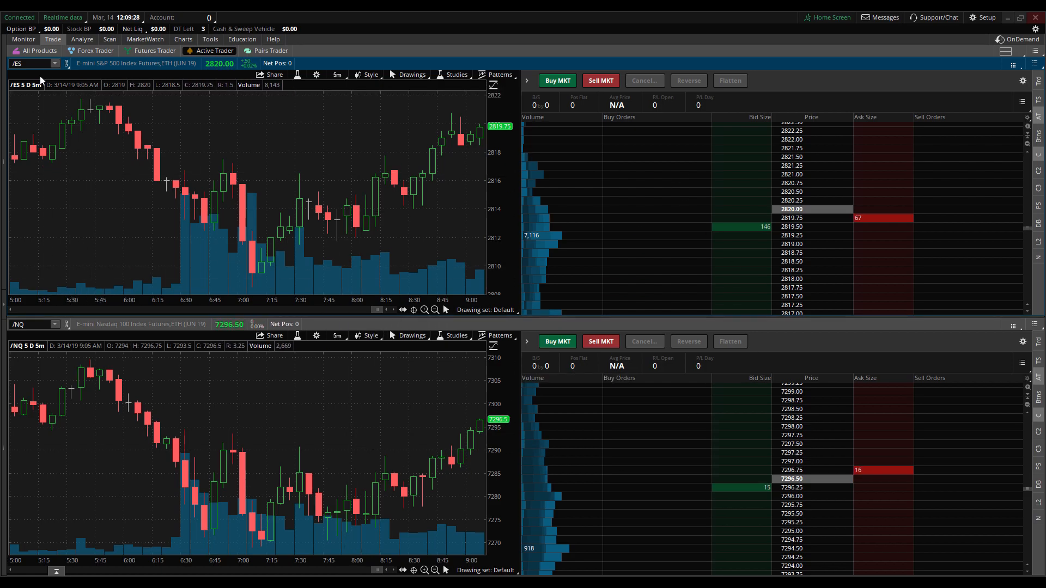
pyautogui.moveTo(429, 253)
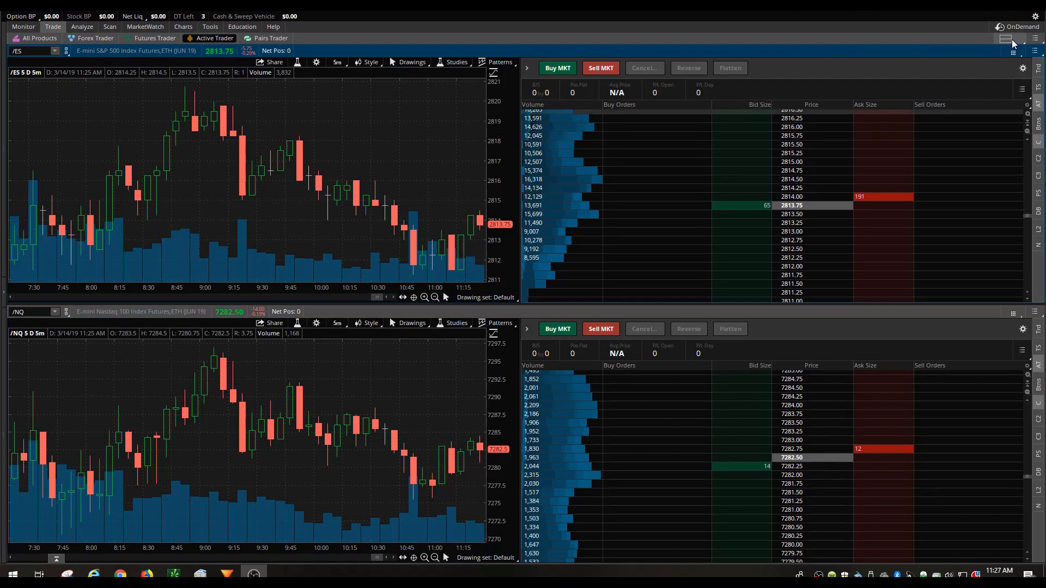
# Try the four-pane ladder grid layout, then return to charts beside ladders
pyautogui.click(1005, 38)
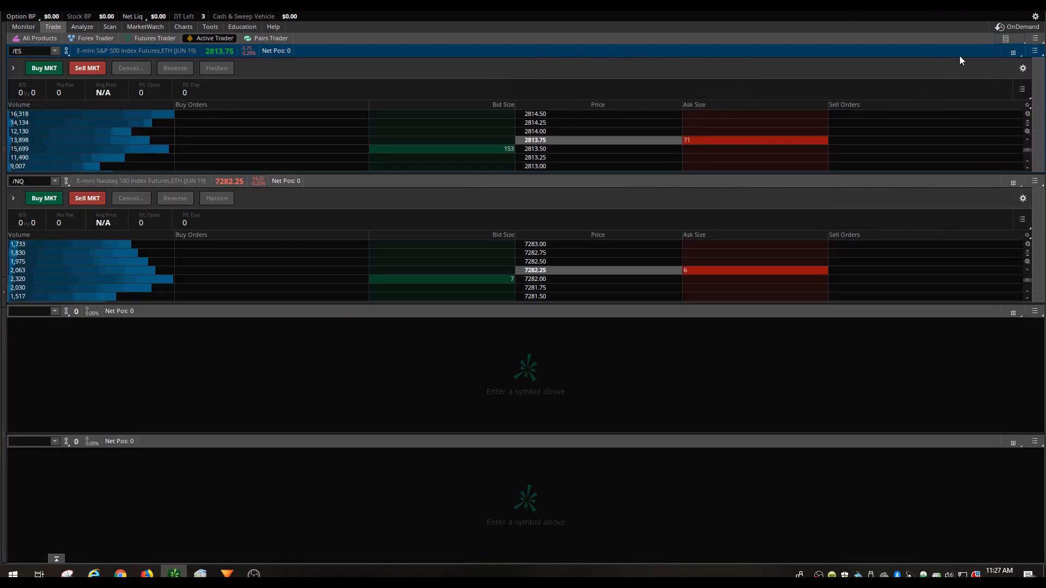
pyautogui.click(1007, 38)
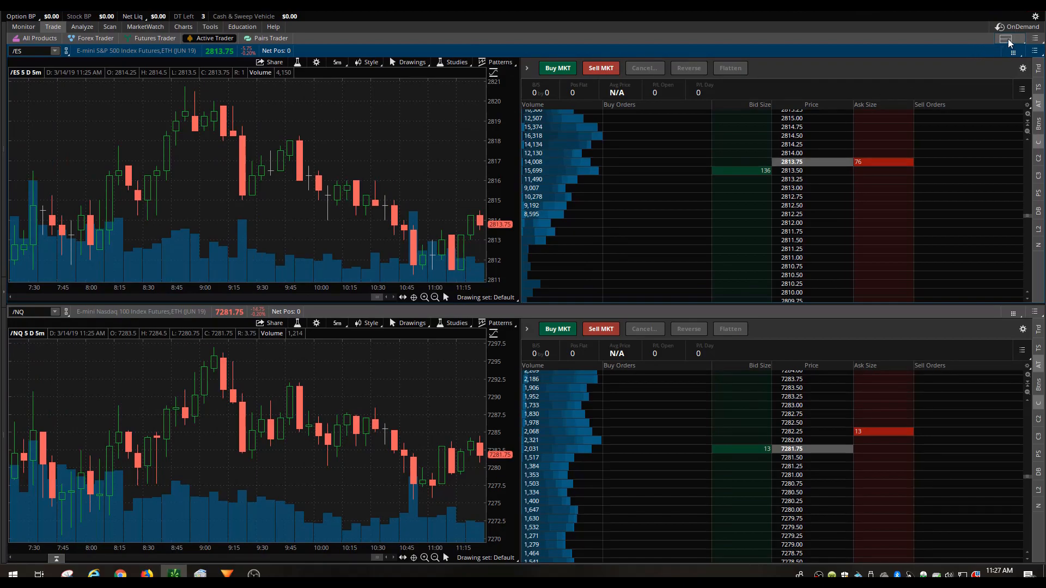
pyautogui.moveTo(723, 155)
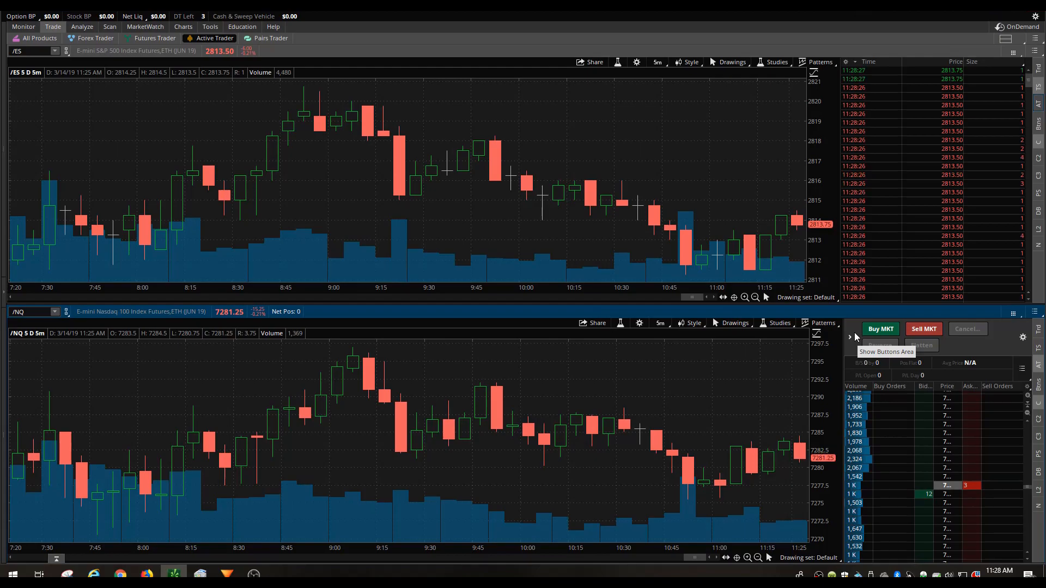
pyautogui.moveTo(1025, 339)
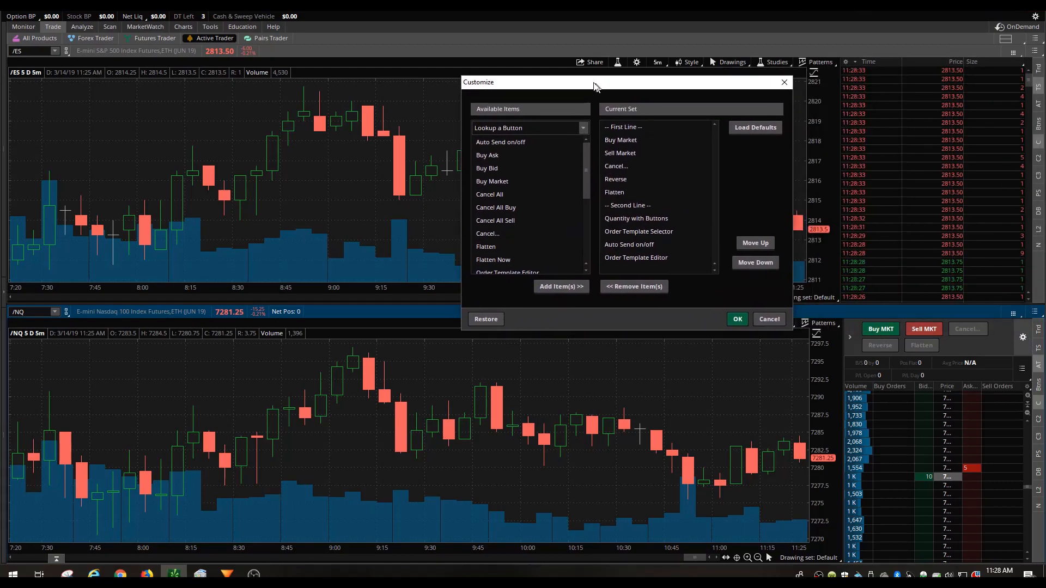
# Remove Buy Market, Sell Market, Cancel, Reverse and Flatten buttons from the /NQ ladder
pyautogui.click(620, 140)
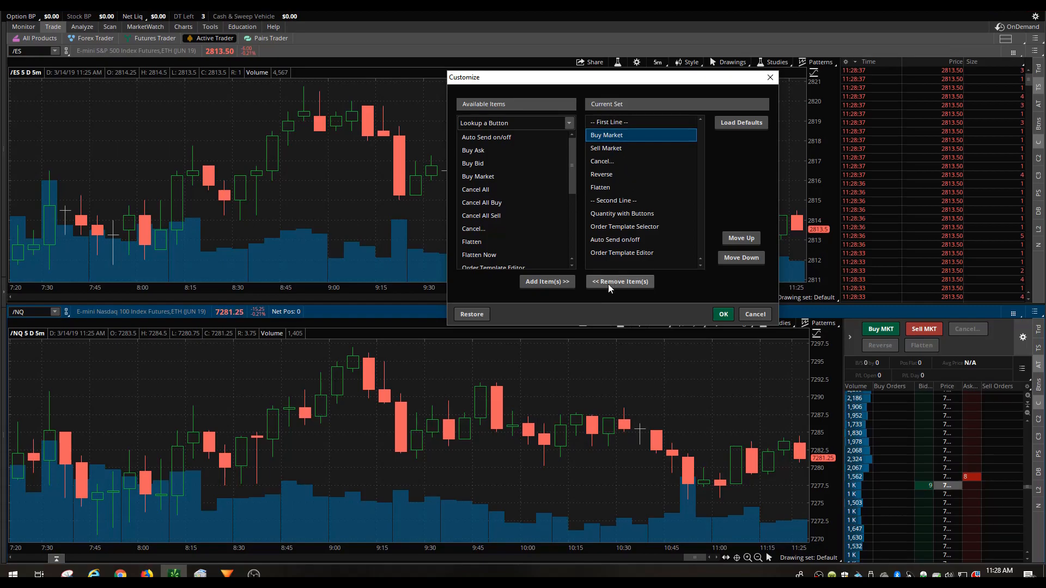
pyautogui.click(619, 282)
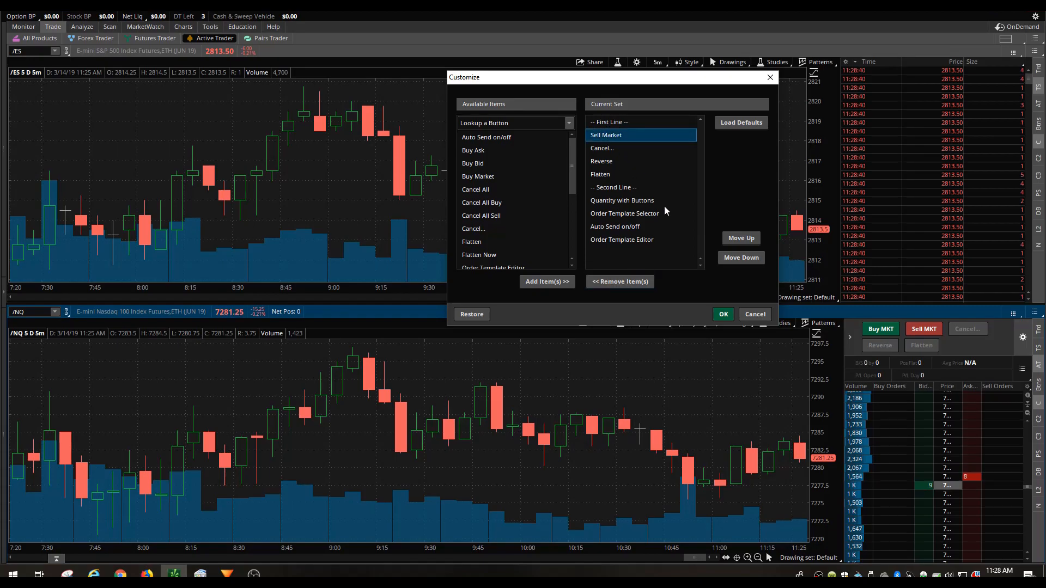
pyautogui.click(619, 281)
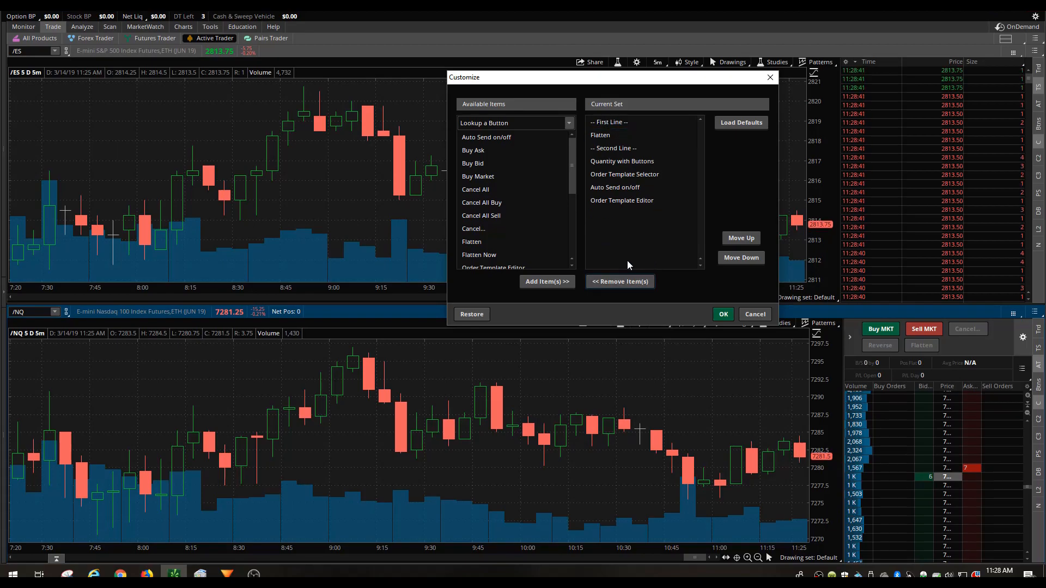
pyautogui.click(618, 281)
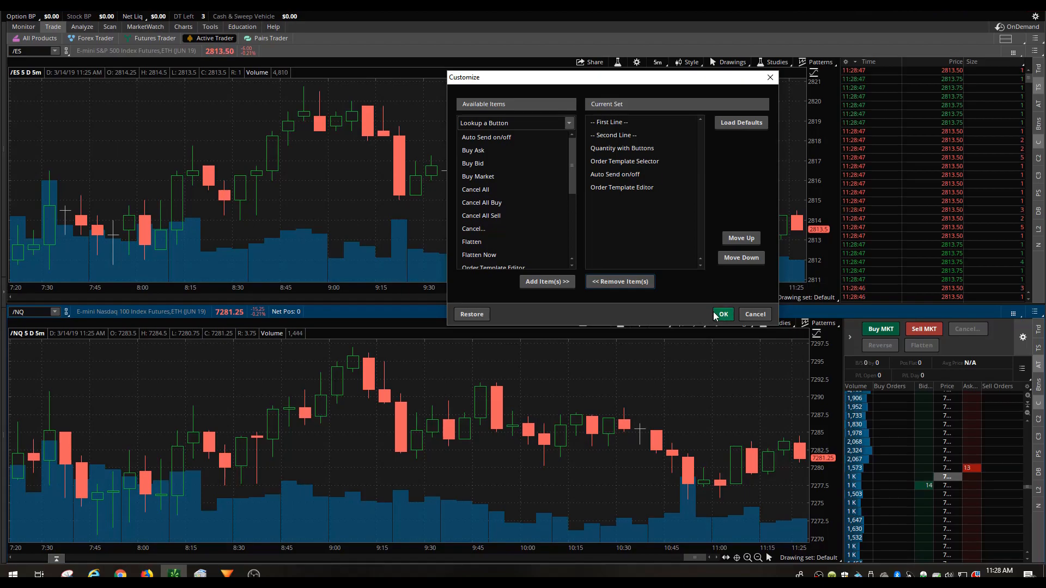
pyautogui.click(721, 314)
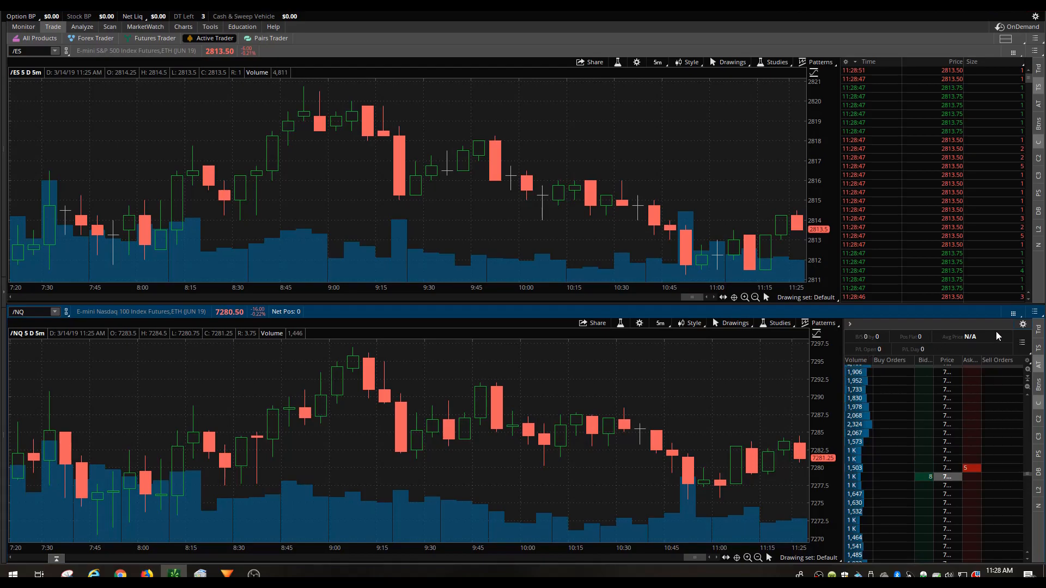
# Hide the /NQ ladder's position summary and confirm with Yes
pyautogui.rightClick(994, 336)
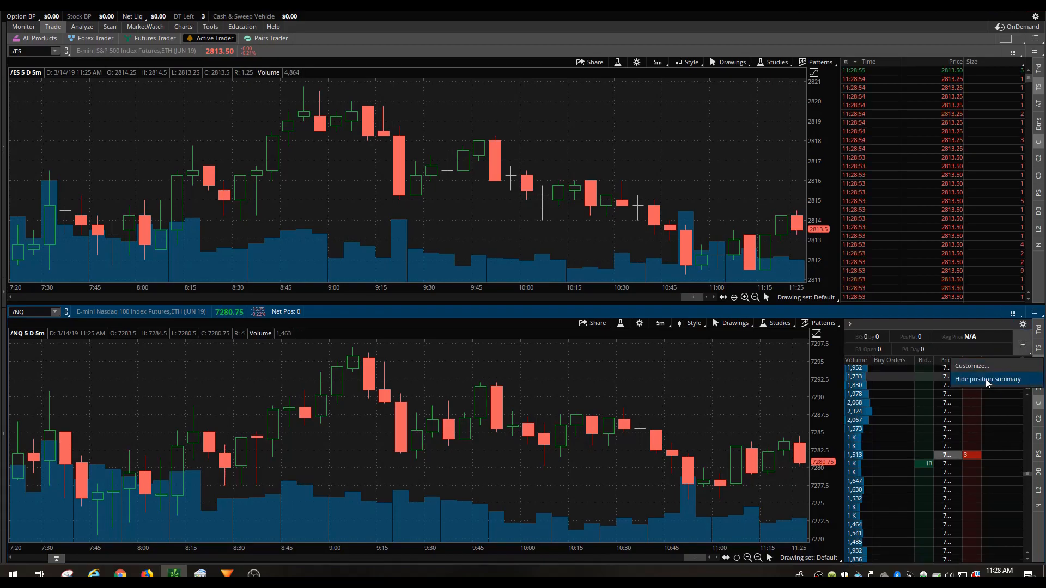
pyautogui.click(988, 380)
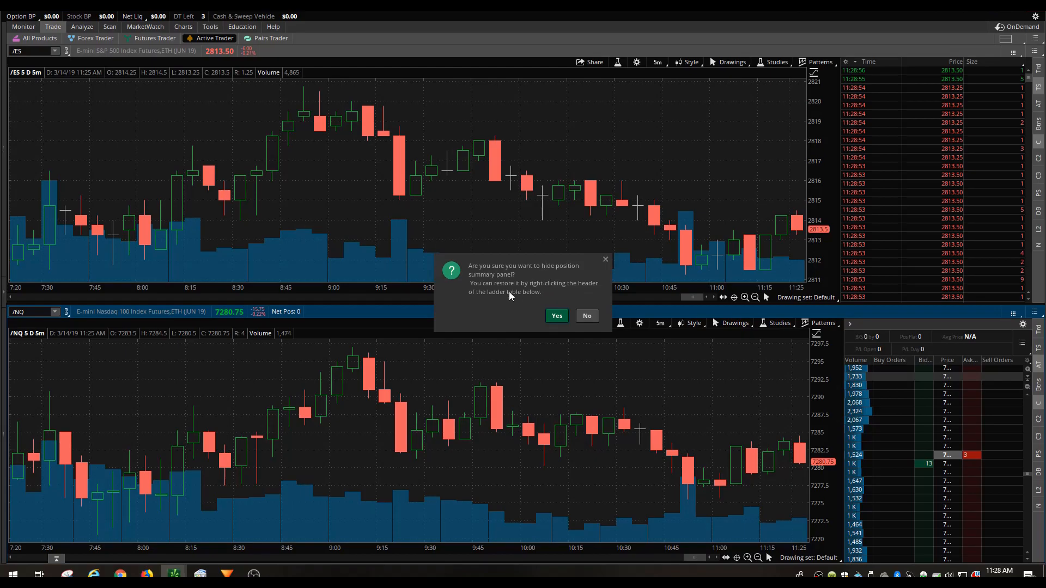
pyautogui.click(556, 315)
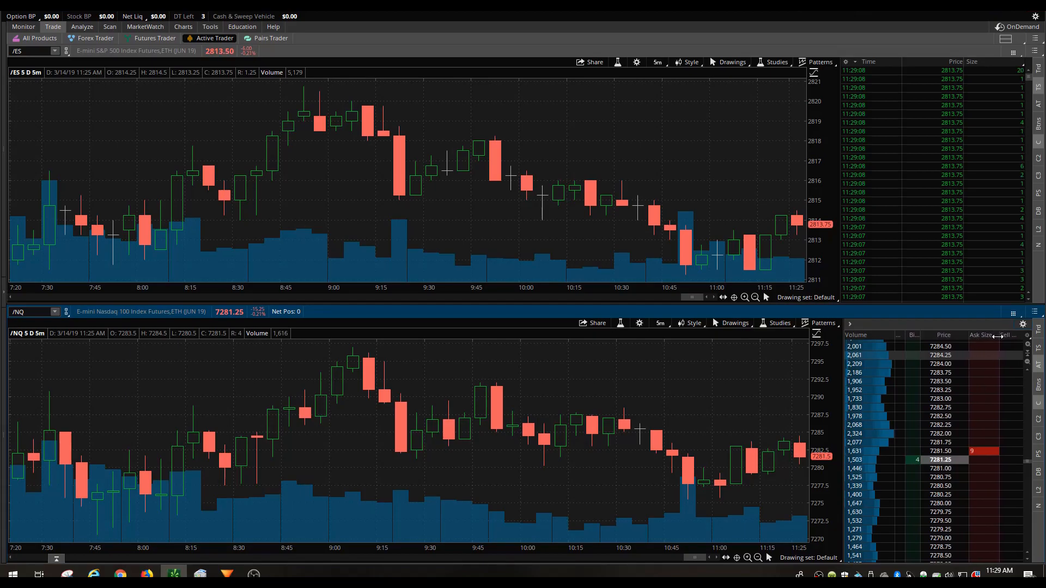
pyautogui.moveTo(21, 146)
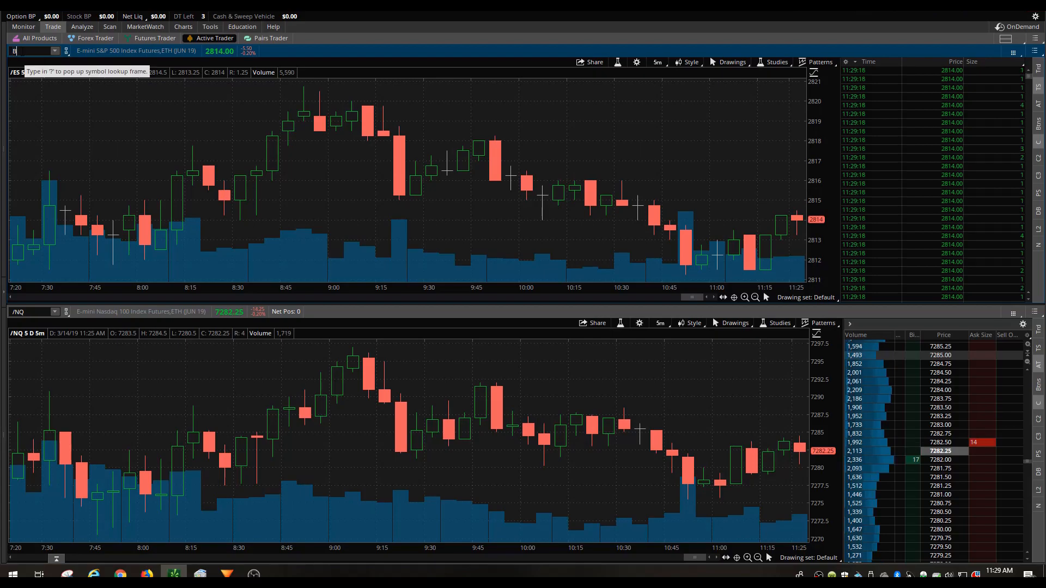
# Enter BA and link both charts to symbol group 2 so both show Boeing
pyautogui.write('BA')
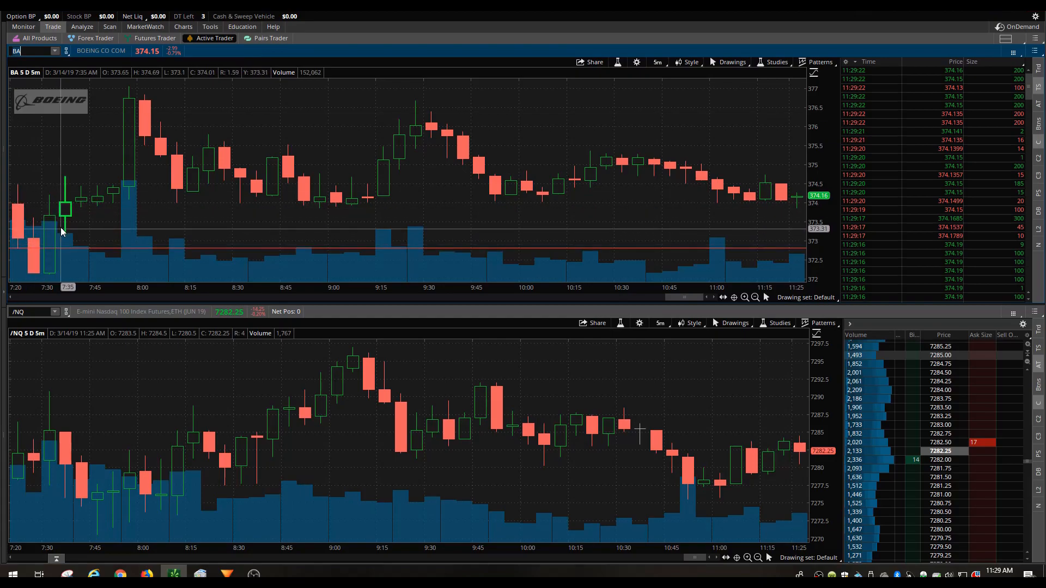
pyautogui.moveTo(85, 337)
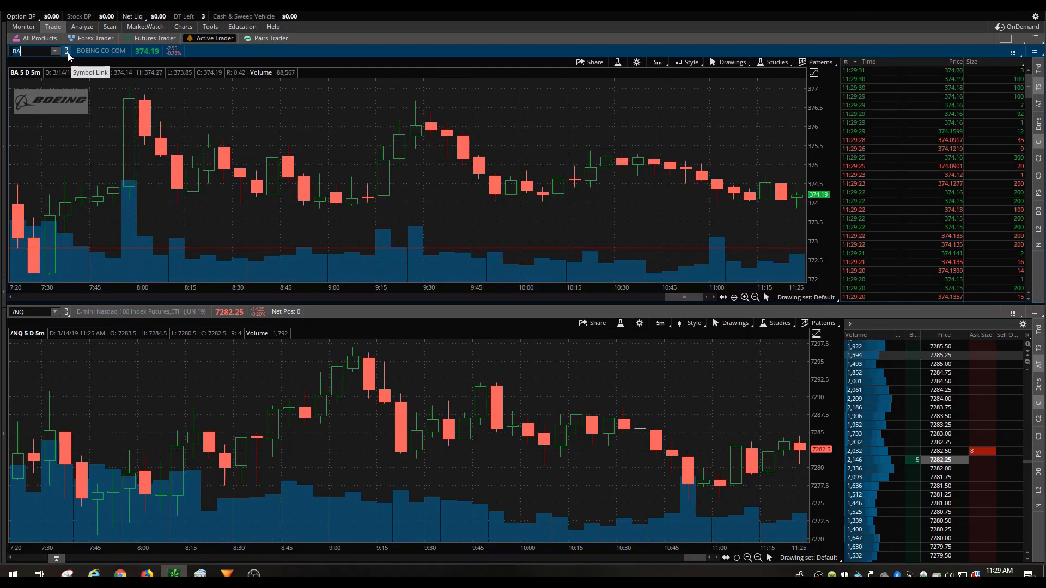
pyautogui.click(65, 50)
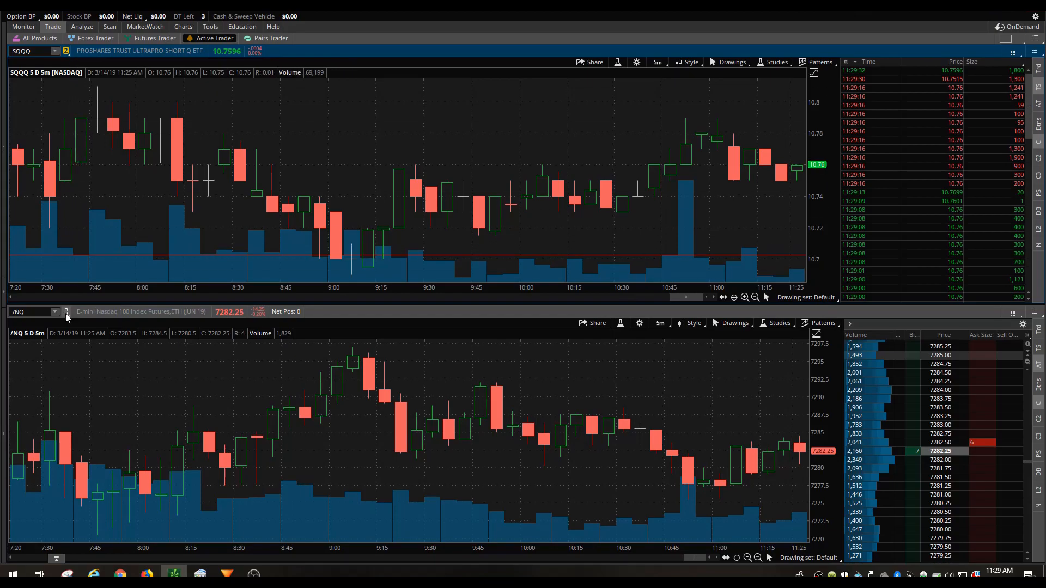
pyautogui.click(66, 311)
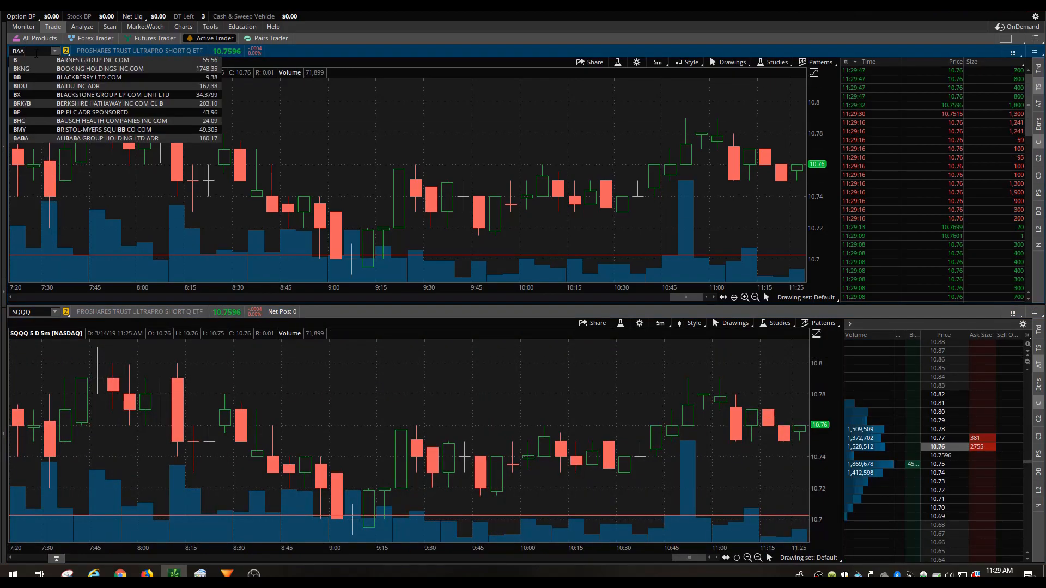
pyautogui.write('BA')
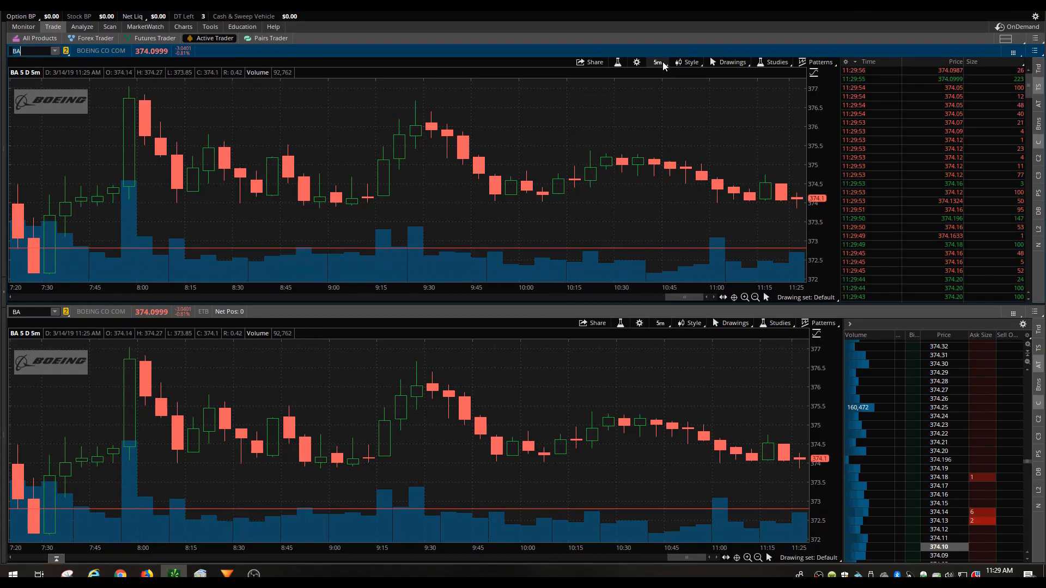
pyautogui.moveTo(657, 62)
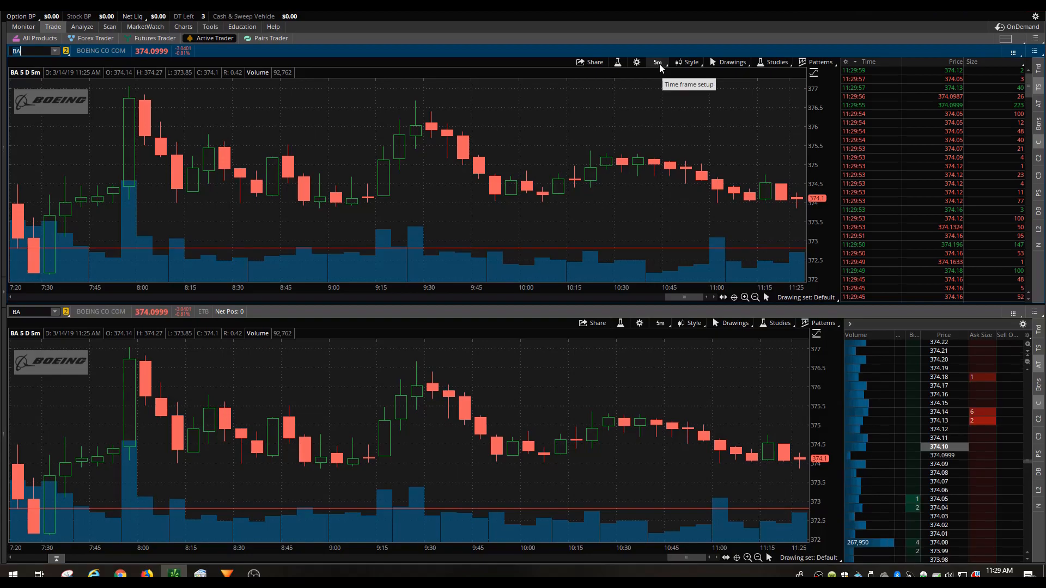
# Set the top chart to 1 D : 1m and the bottom chart to 1 Y : 1D
pyautogui.click(658, 62)
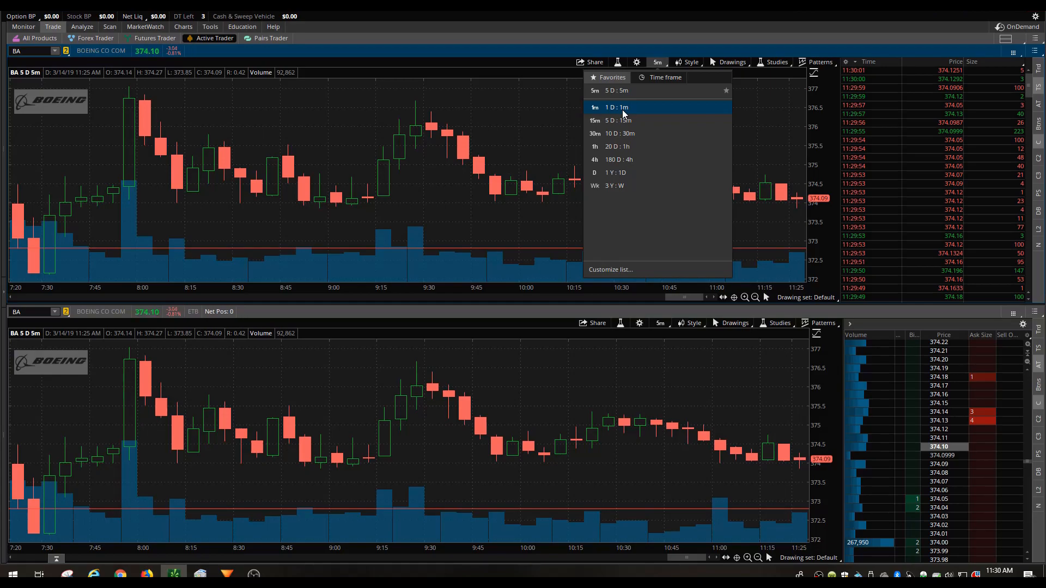
pyautogui.click(594, 108)
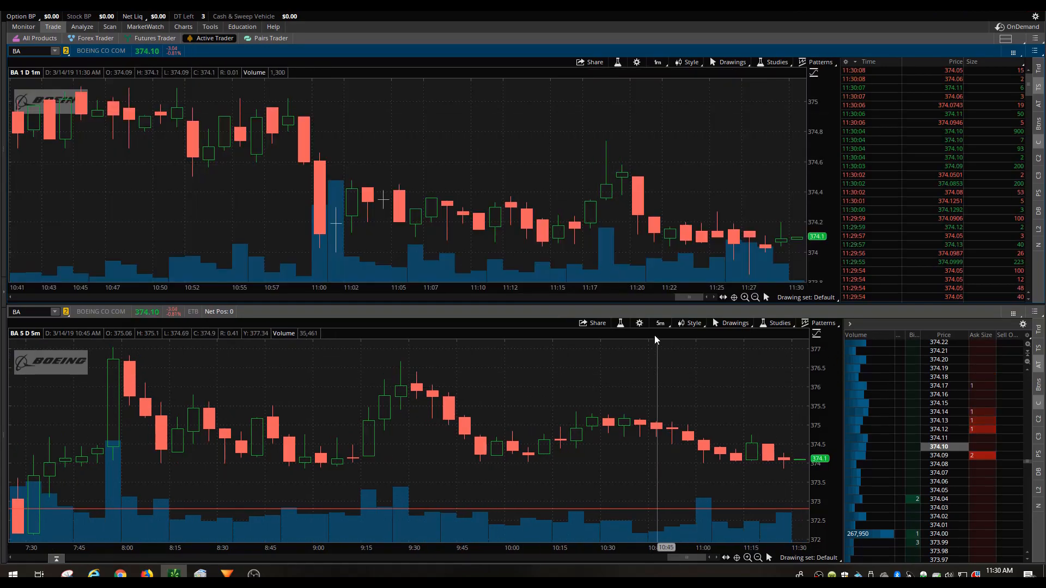
pyautogui.click(659, 324)
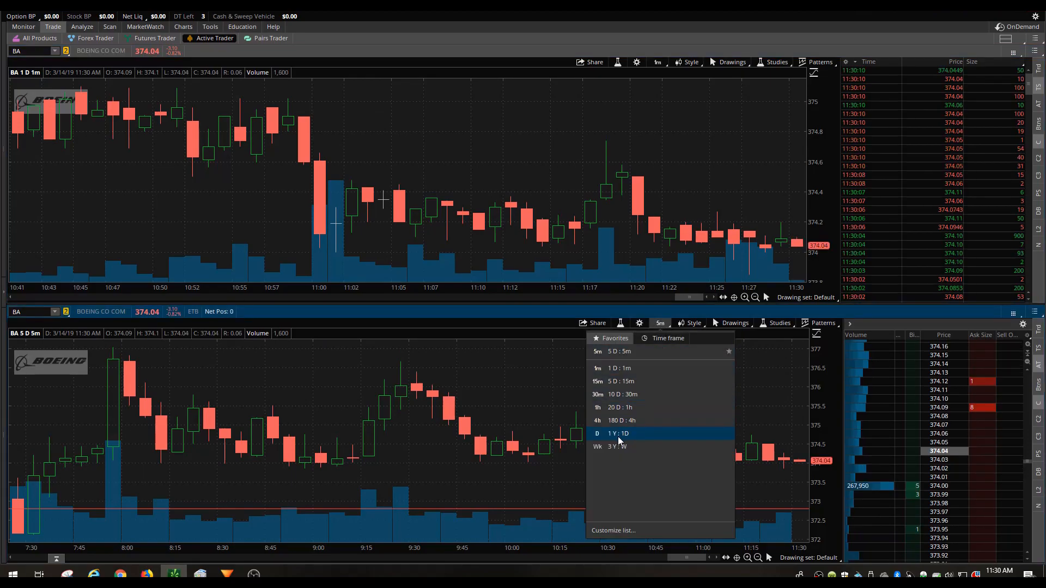
pyautogui.click(618, 434)
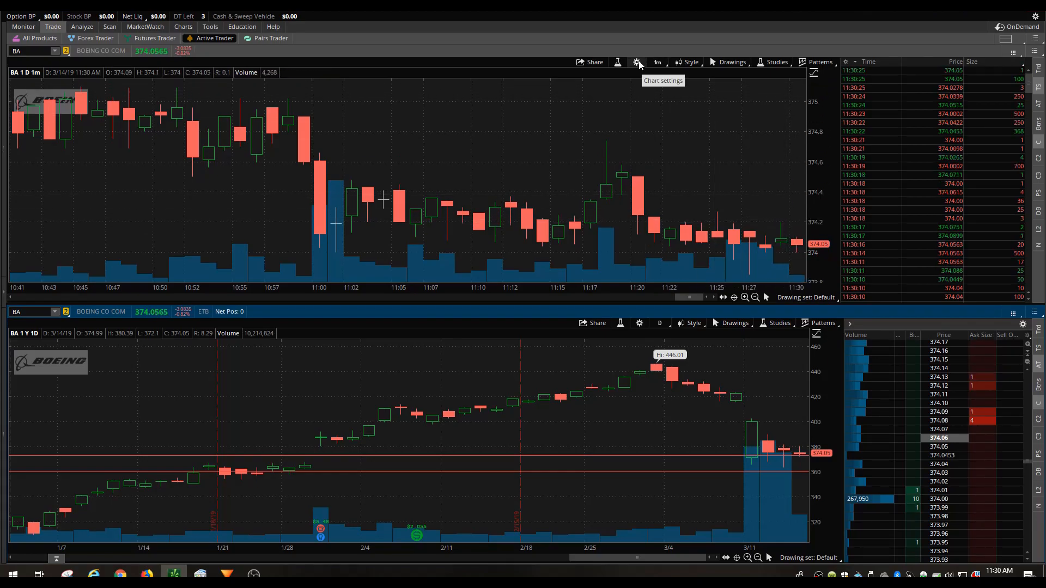
# Set the top chart's time axis expansion area to 25 bars
pyautogui.click(637, 62)
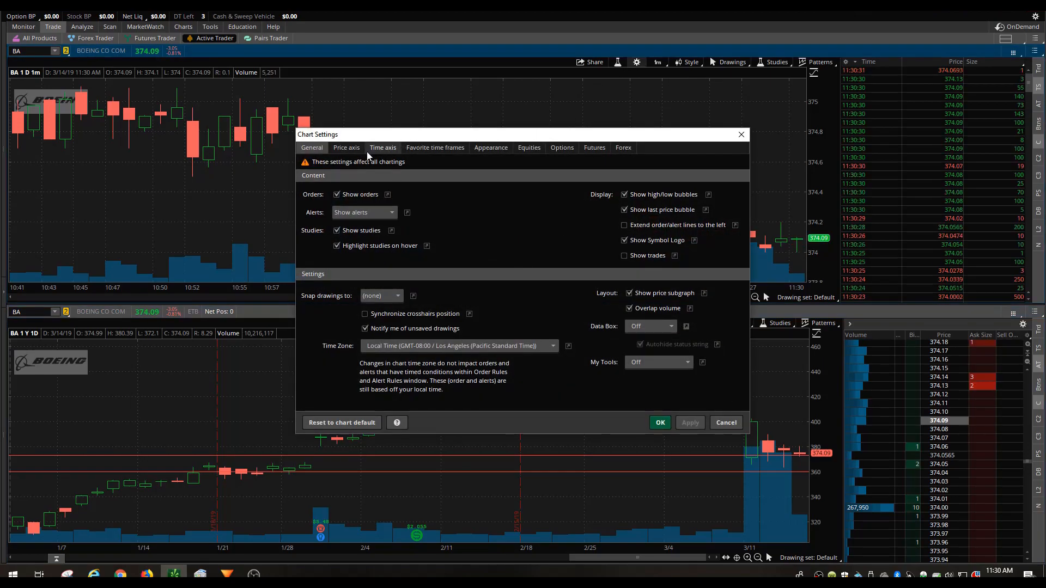
pyautogui.click(383, 147)
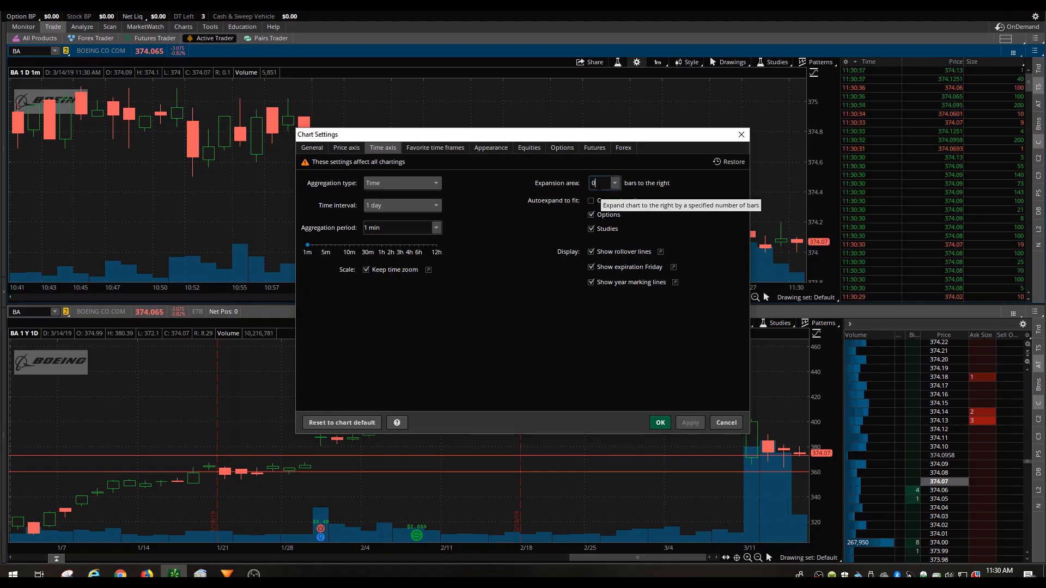
pyautogui.write('25')
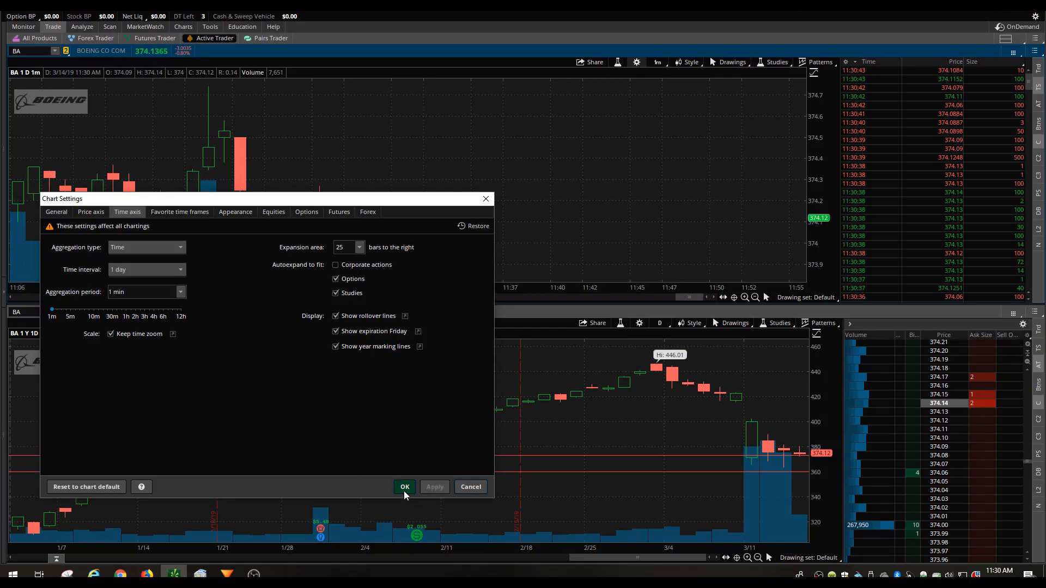
pyautogui.click(405, 487)
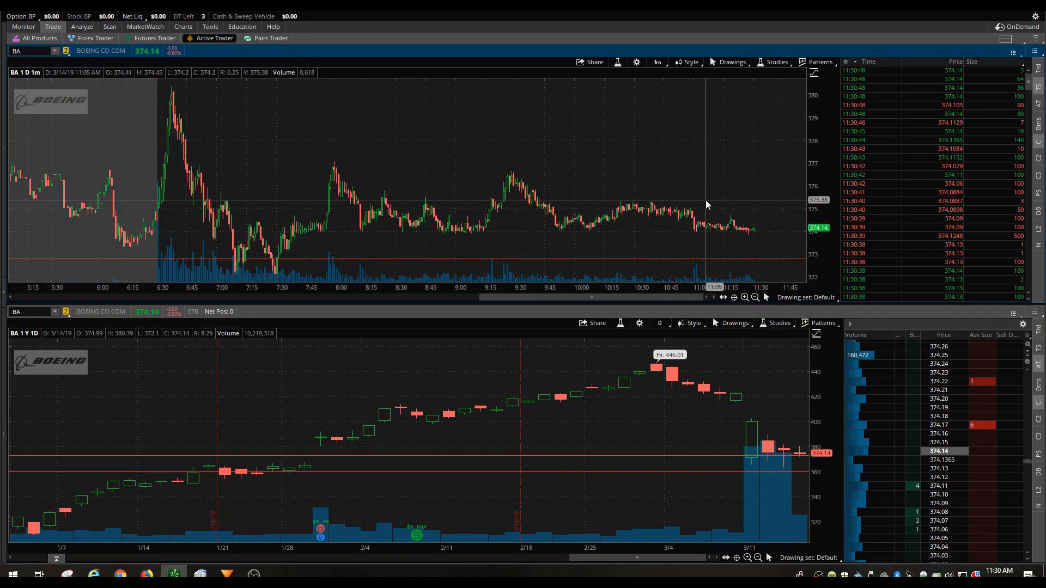
# Set the bottom chart's time axis expansion area to 25 bars
pyautogui.click(636, 63)
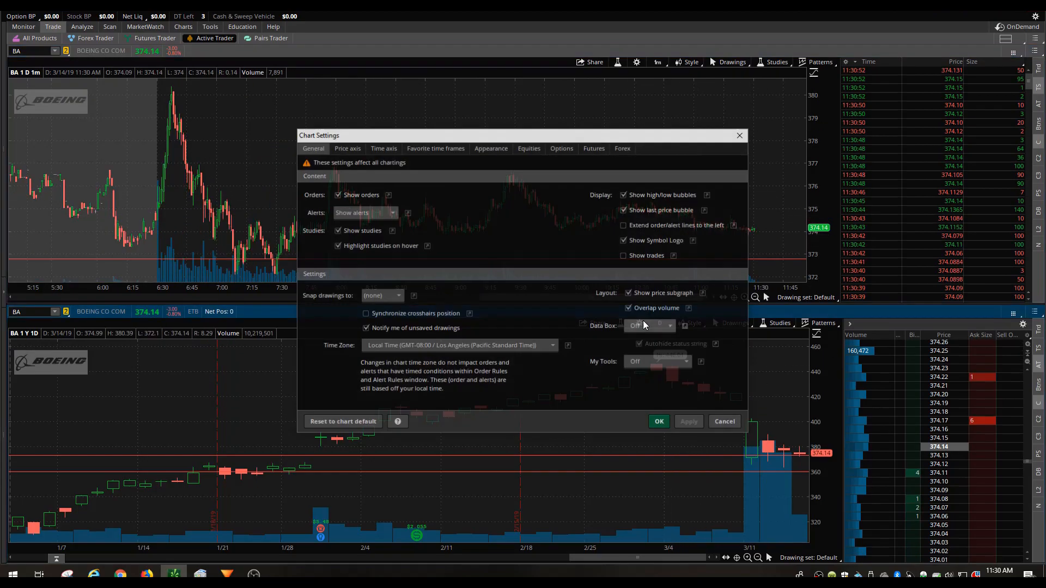
pyautogui.click(383, 147)
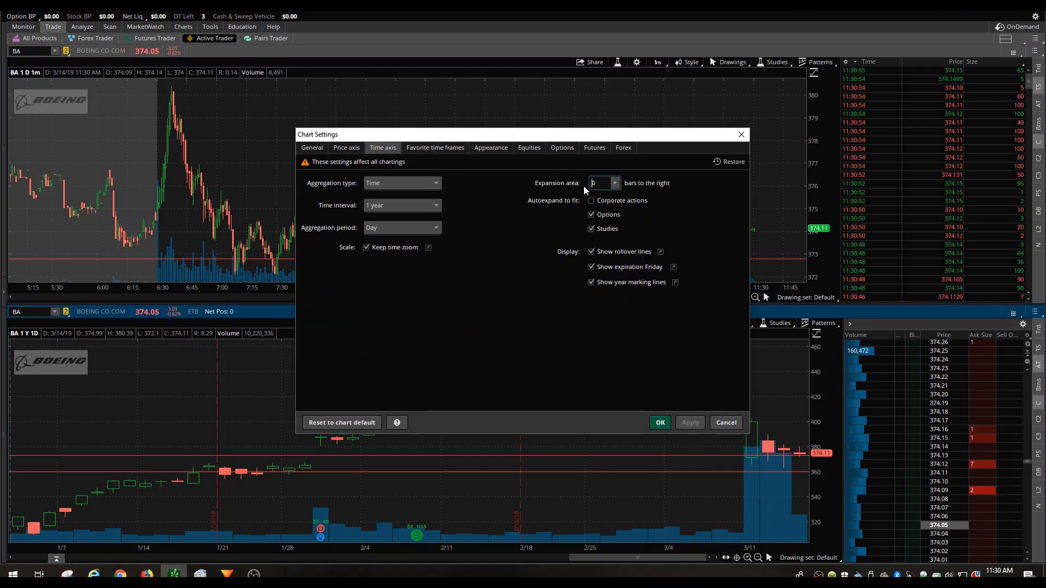
pyautogui.write('25')
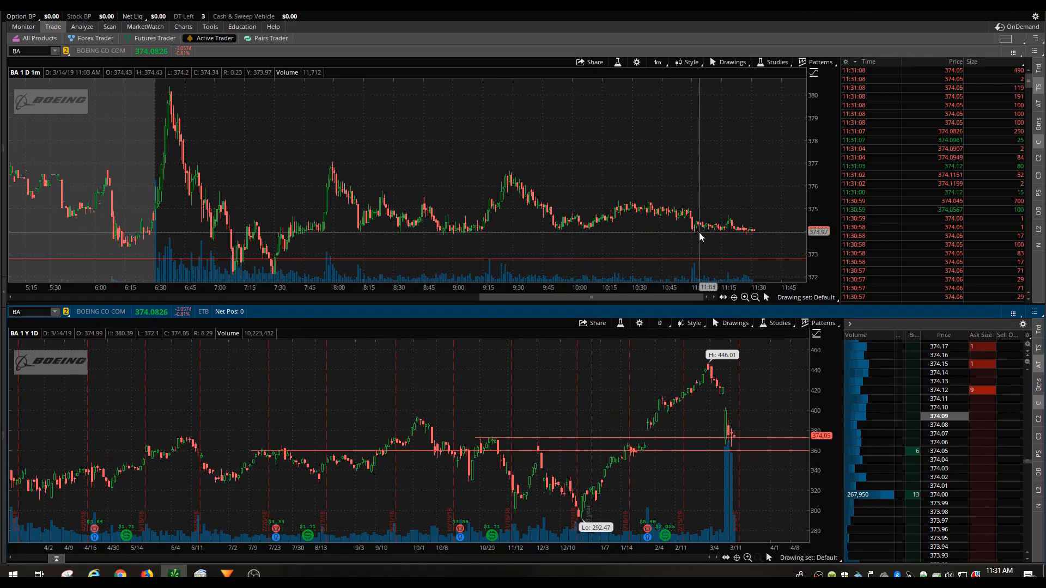
pyautogui.moveTo(673, 178)
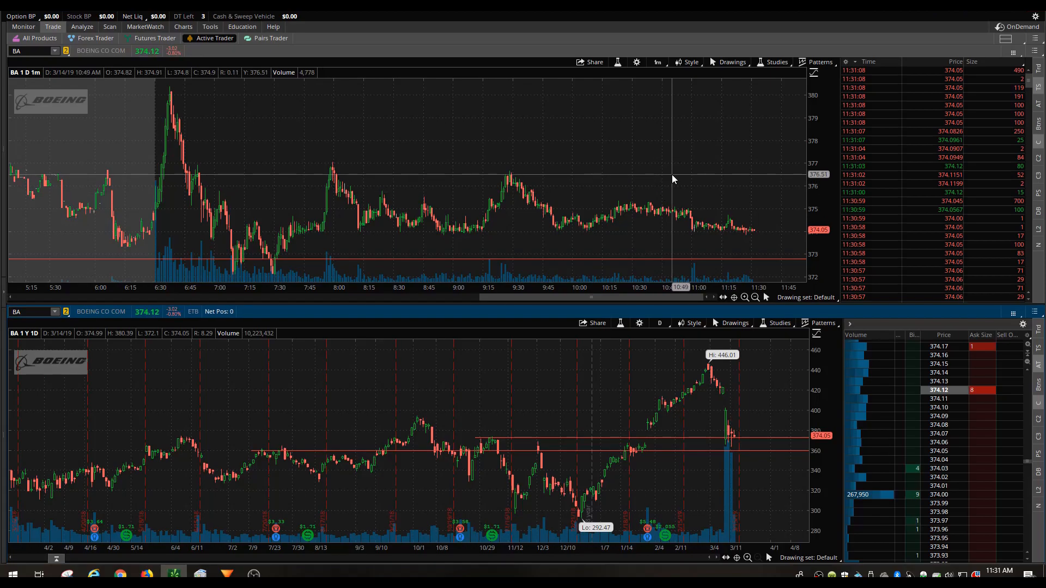
pyautogui.moveTo(514, 152)
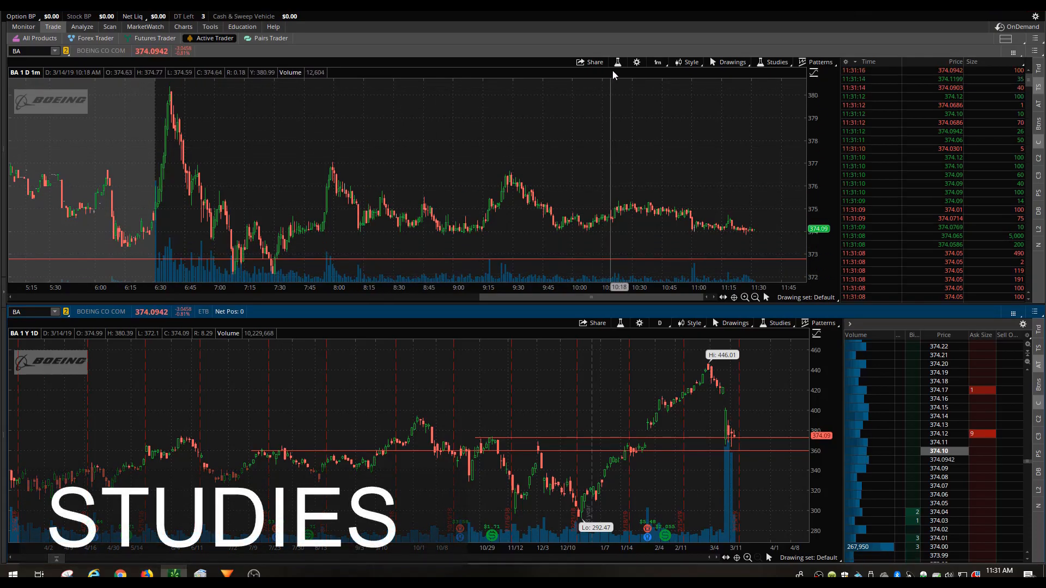
pyautogui.moveTo(617, 62)
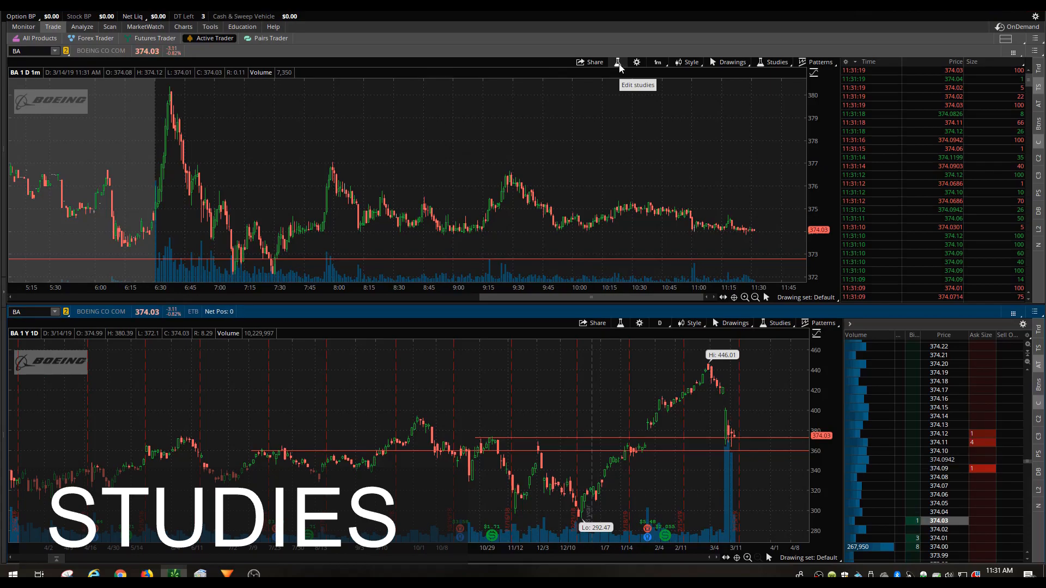
# Search 'Vw' in Edit Studies and add VWAP to the top chart's price area
pyautogui.click(618, 62)
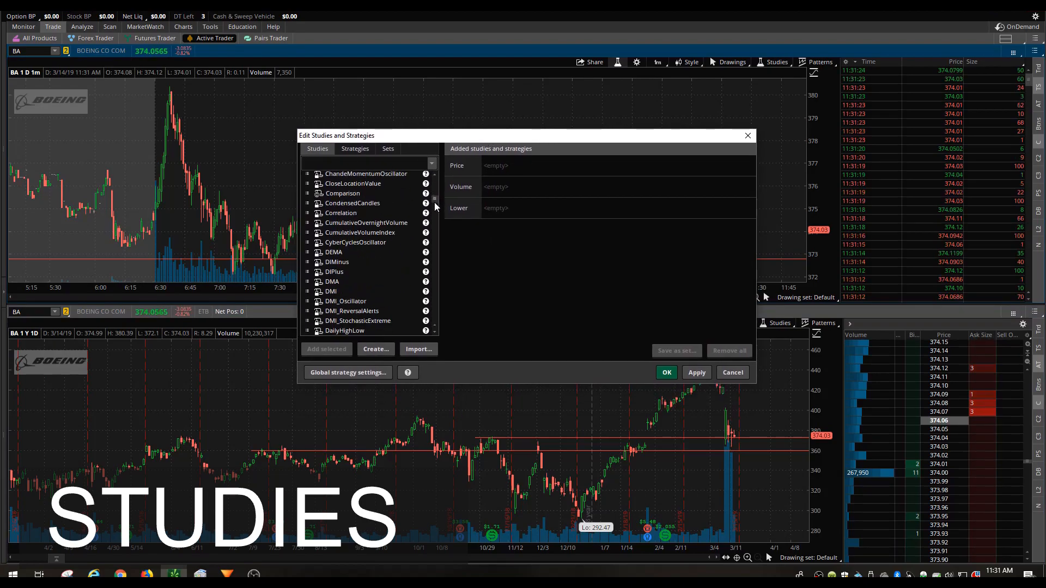
pyautogui.scroll(-3)
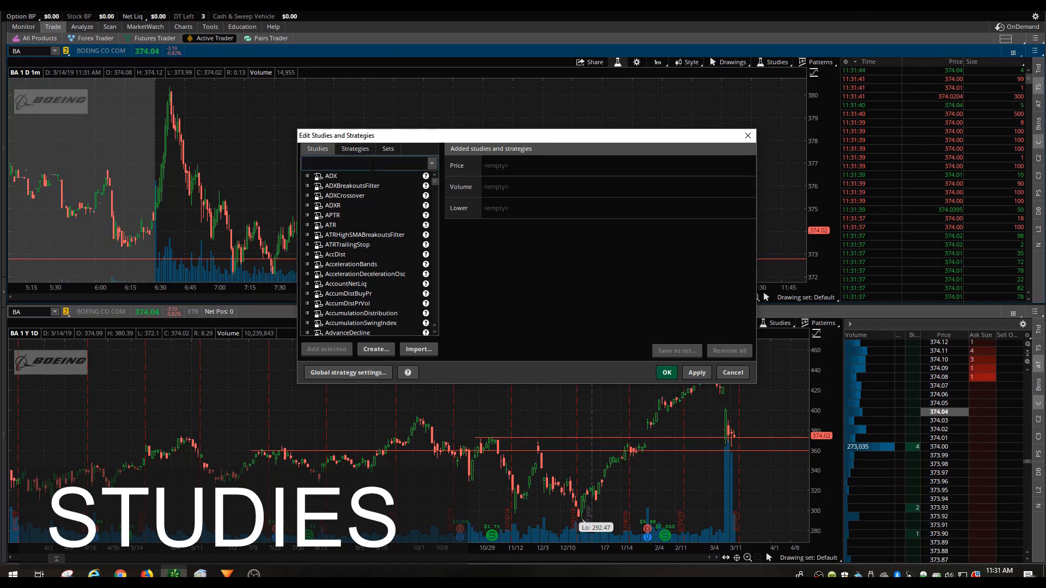
pyautogui.write('Vwap')
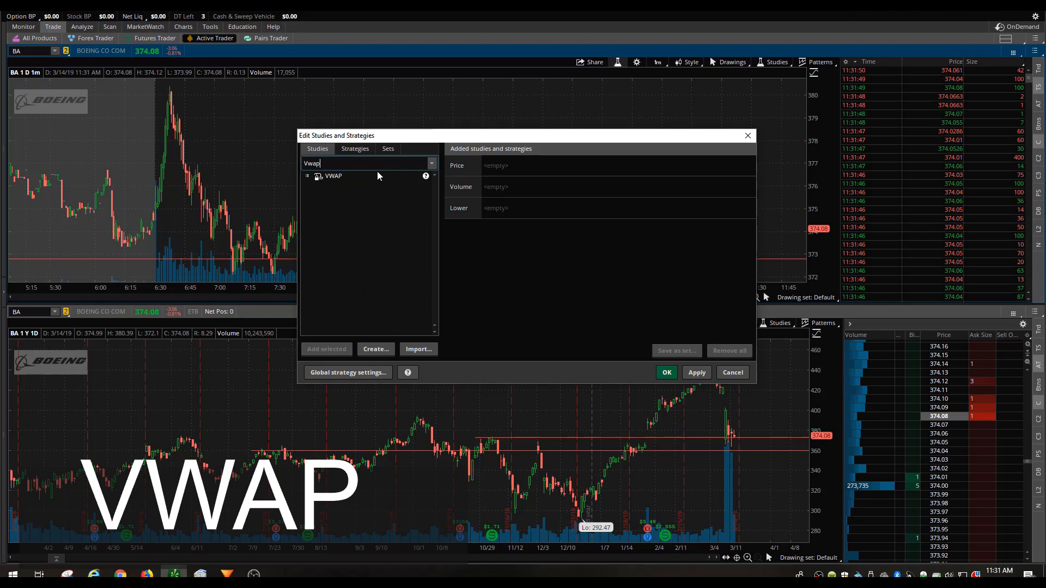
pyautogui.click(332, 175)
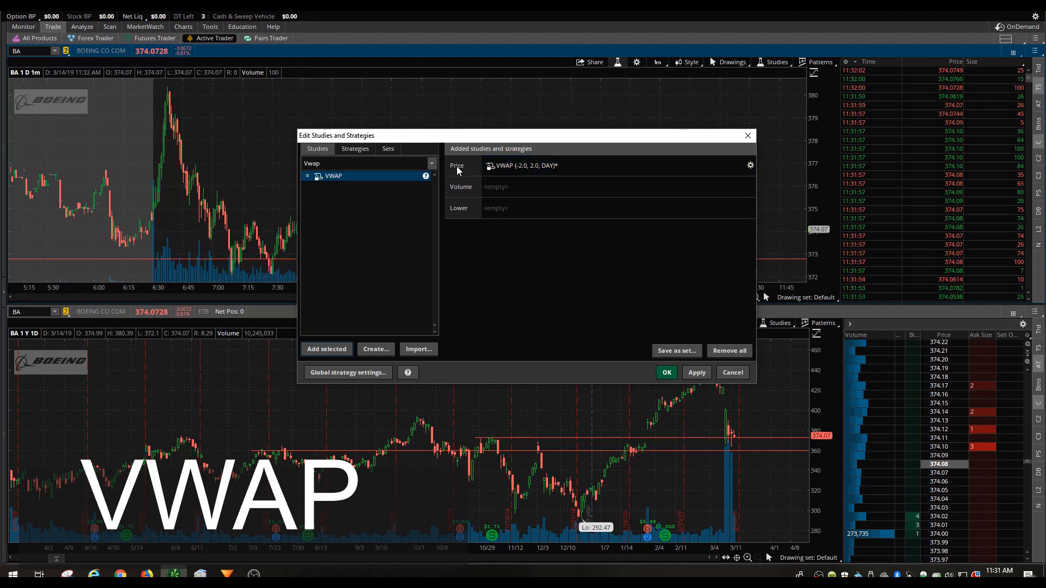
pyautogui.click(696, 372)
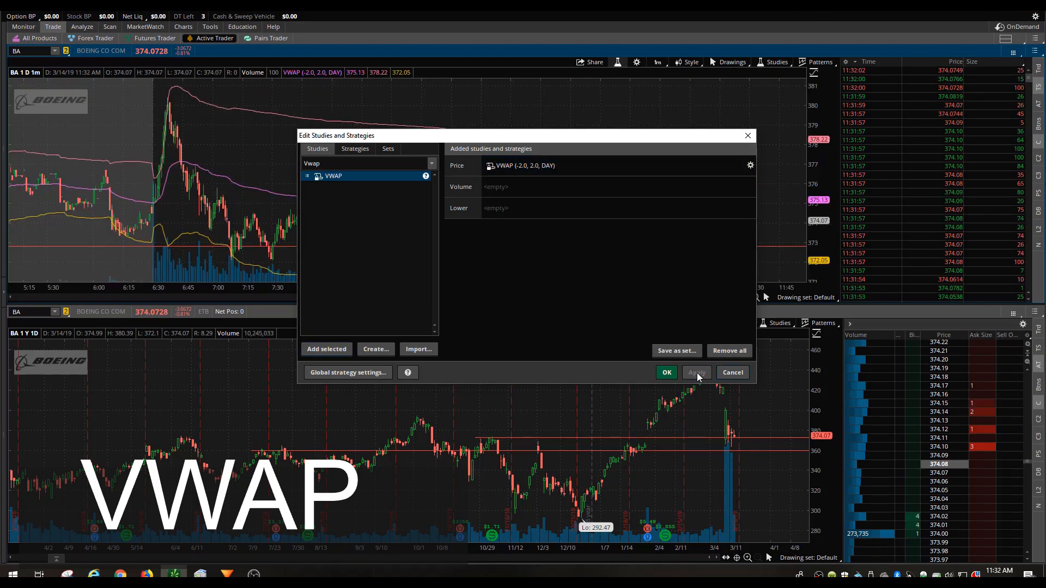
pyautogui.click(665, 372)
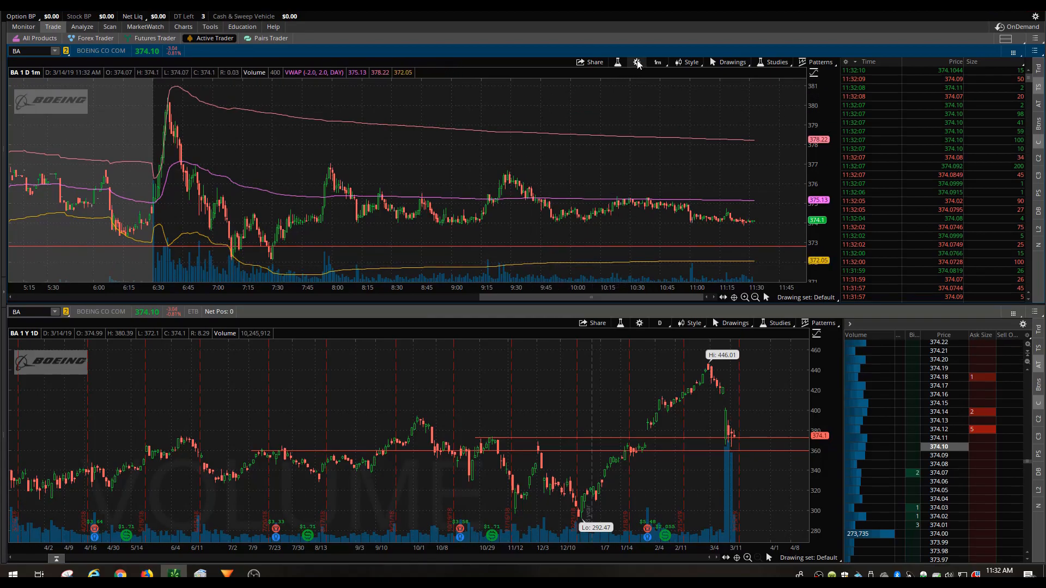
# Uncheck Overlap volume so volume gets its own subgraph under the one-minute Boeing chart
pyautogui.click(637, 62)
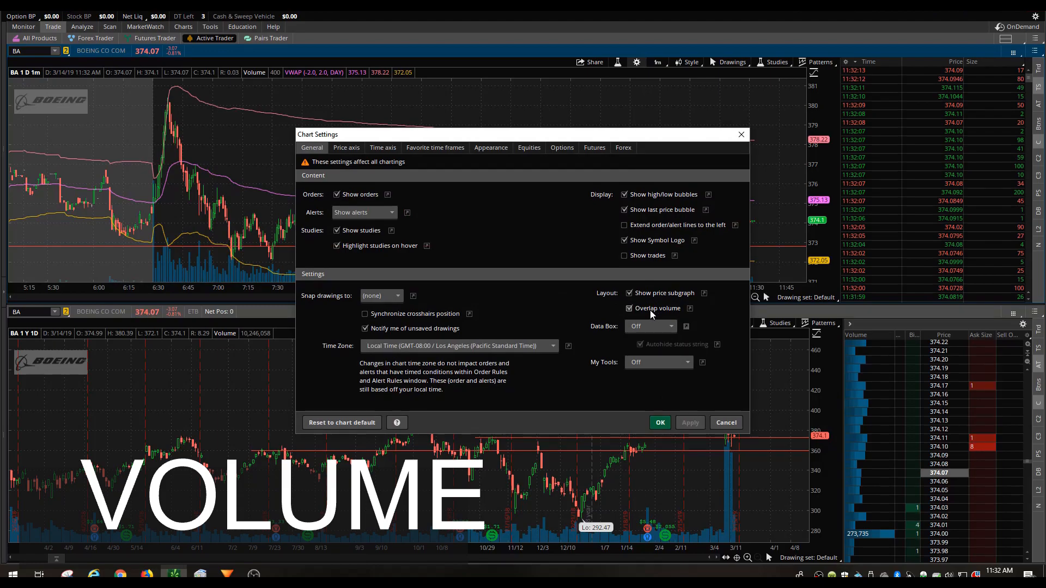
pyautogui.click(629, 308)
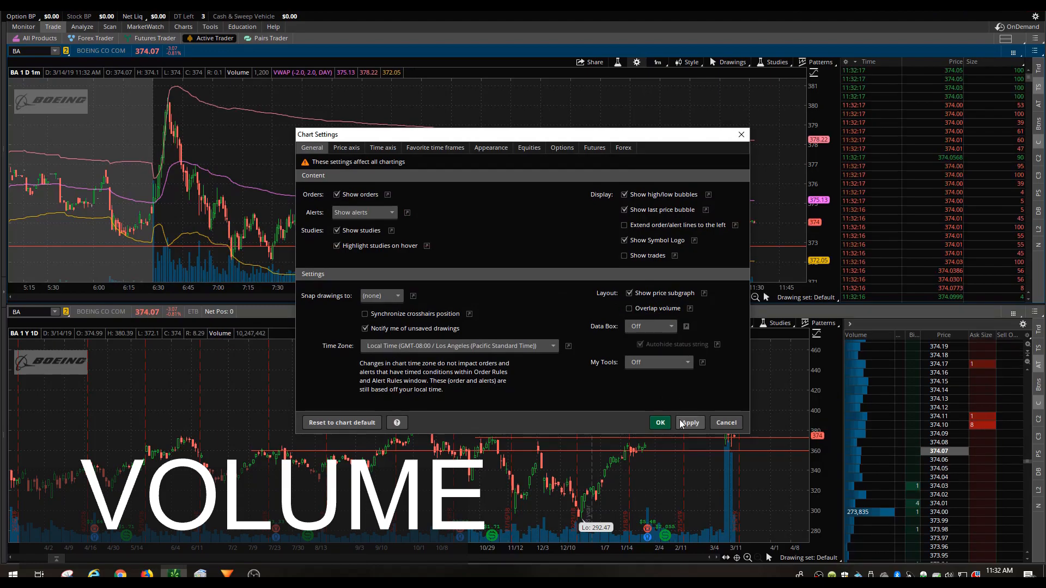
pyautogui.click(689, 422)
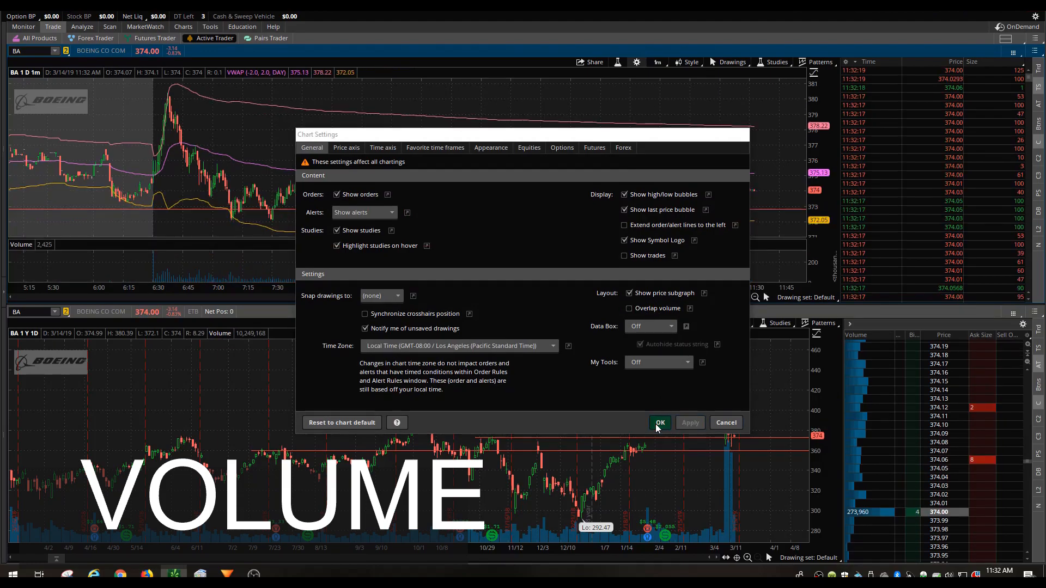
pyautogui.click(659, 423)
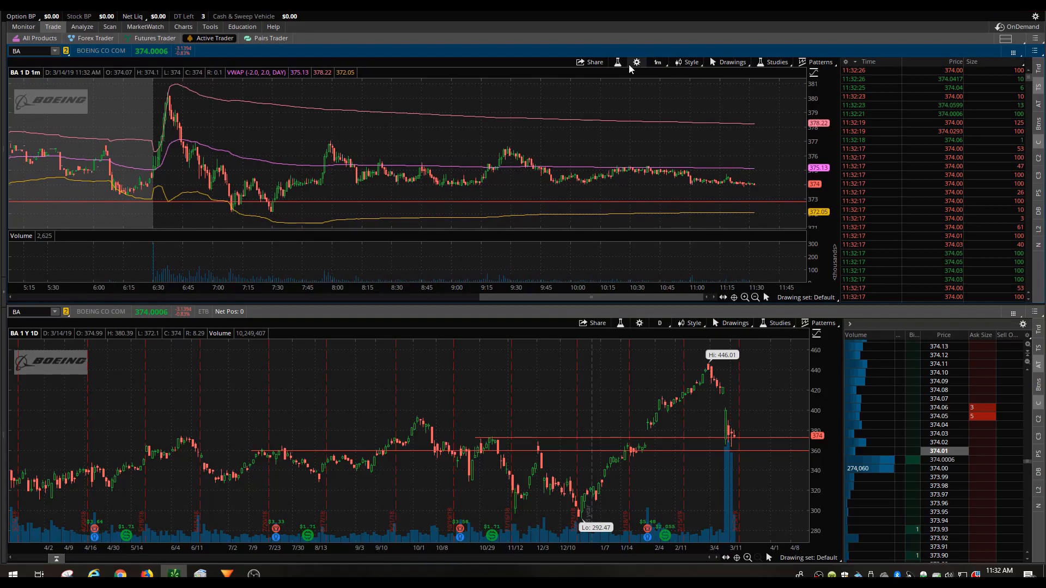
# Add the MACD study (12, 26, 9, exponential) into the one-minute chart's volume pane
pyautogui.click(617, 62)
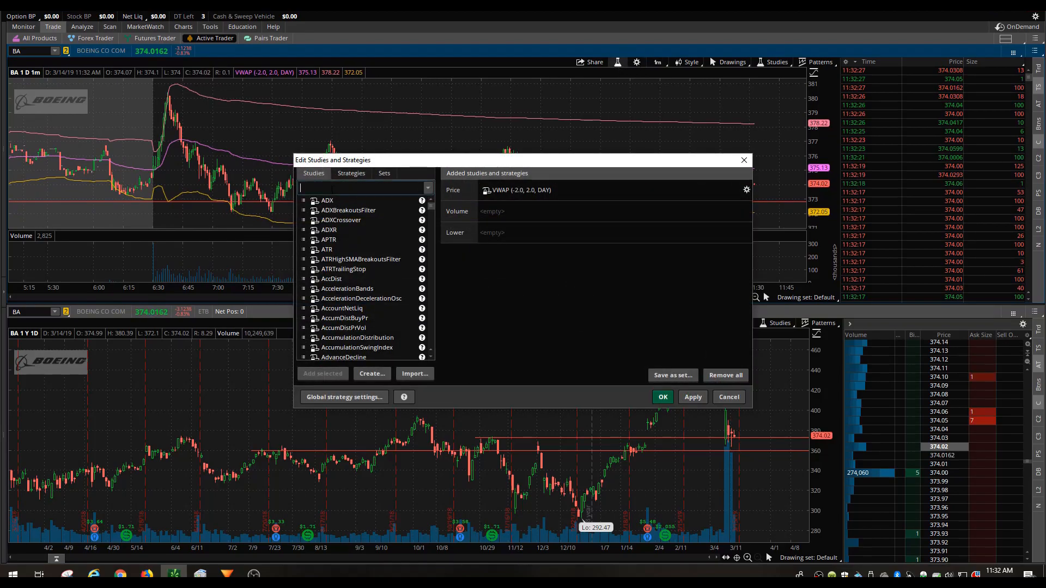
pyautogui.write('macd')
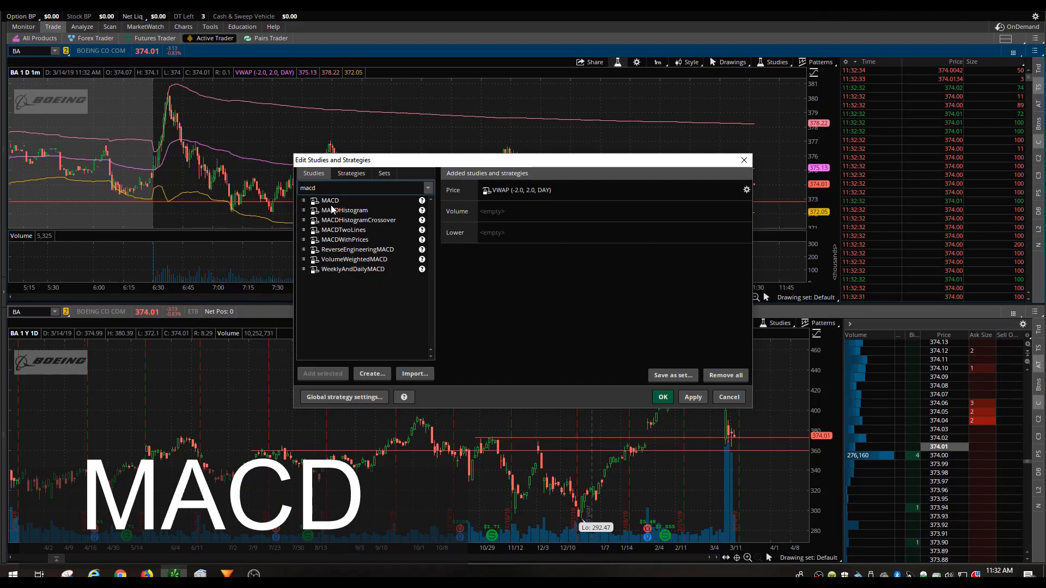
pyautogui.click(330, 200)
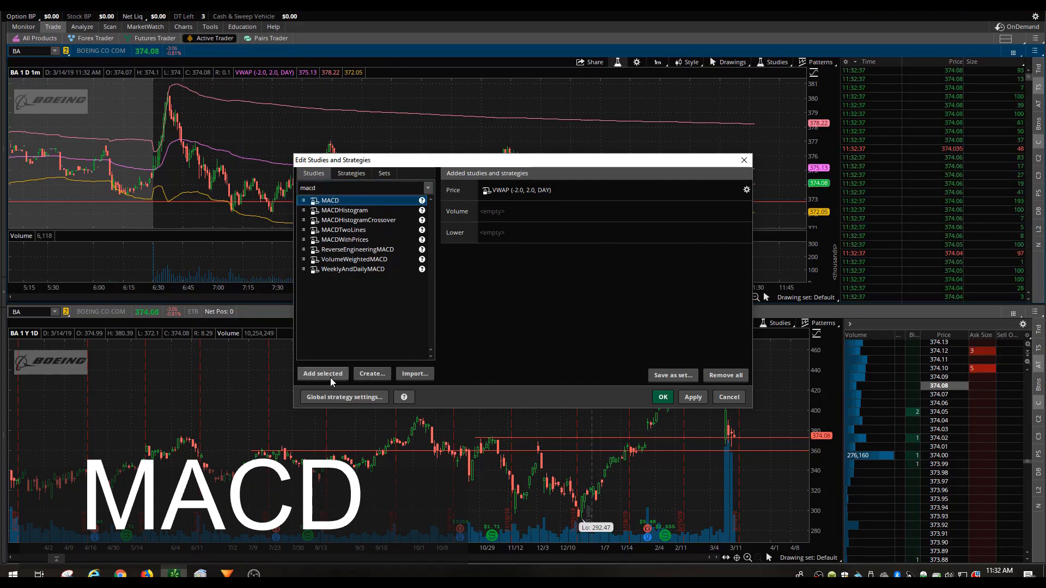
pyautogui.click(322, 374)
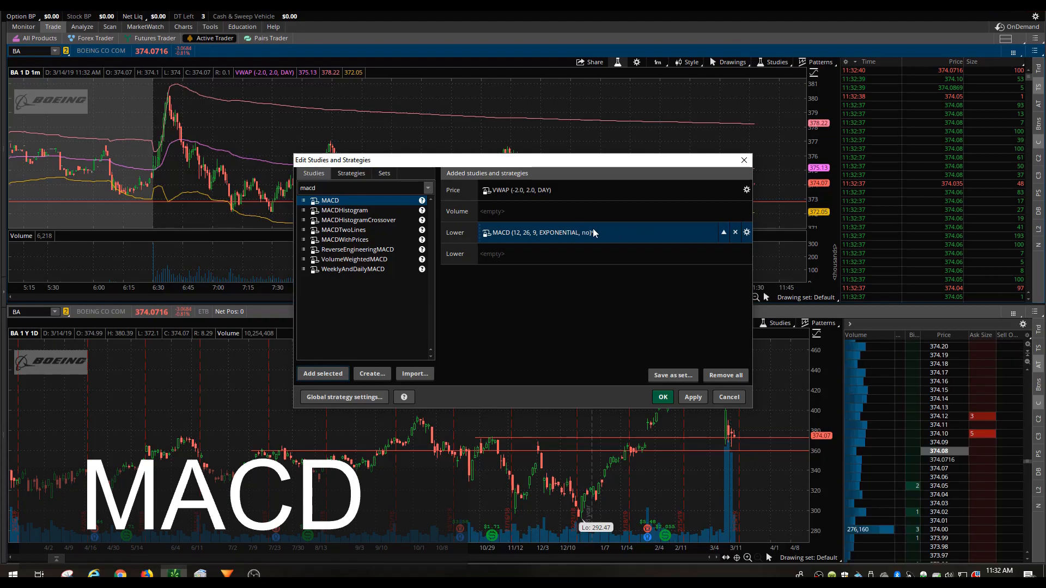
pyautogui.click(723, 232)
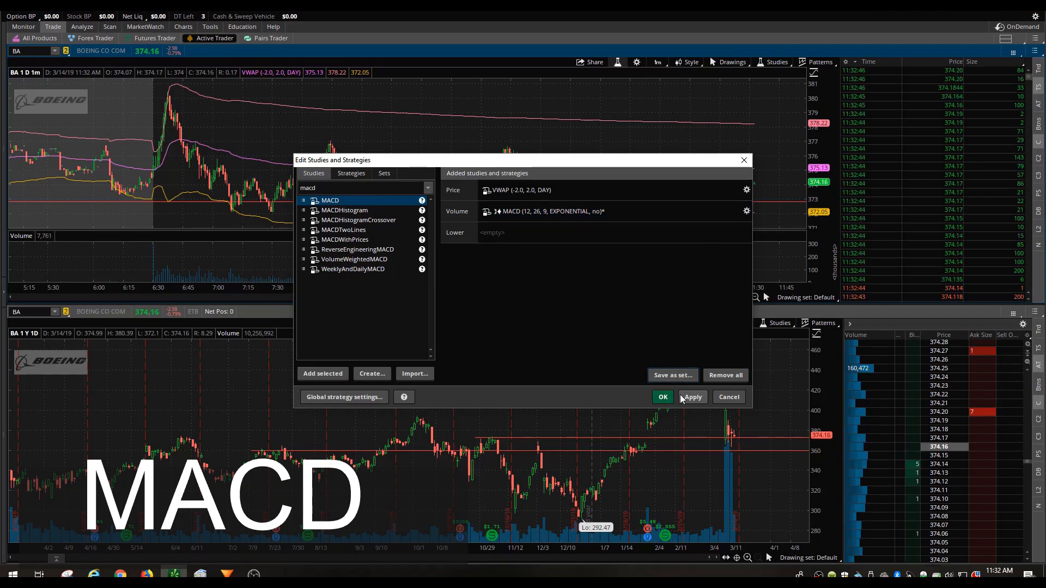
pyautogui.click(692, 397)
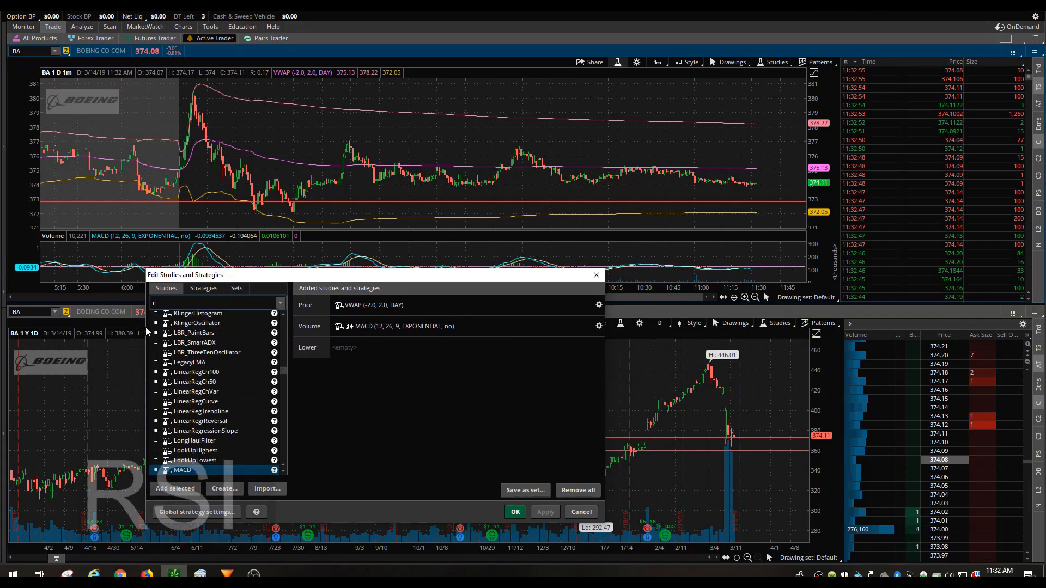
# Add RSI (14, 70, 30, Wilders) to the volume pane alongside MACD
pyautogui.write('rsi')
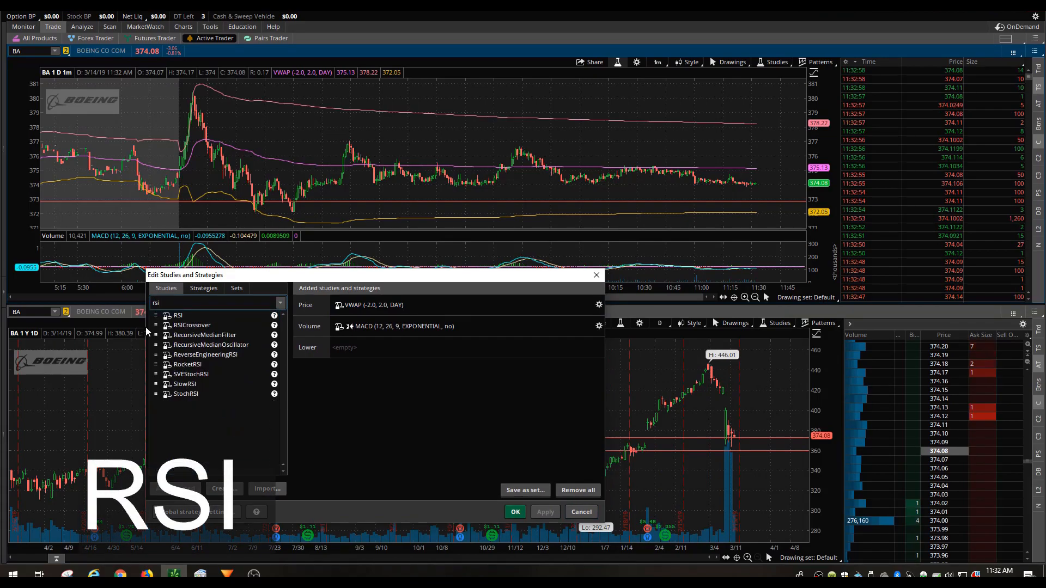
pyautogui.click(178, 315)
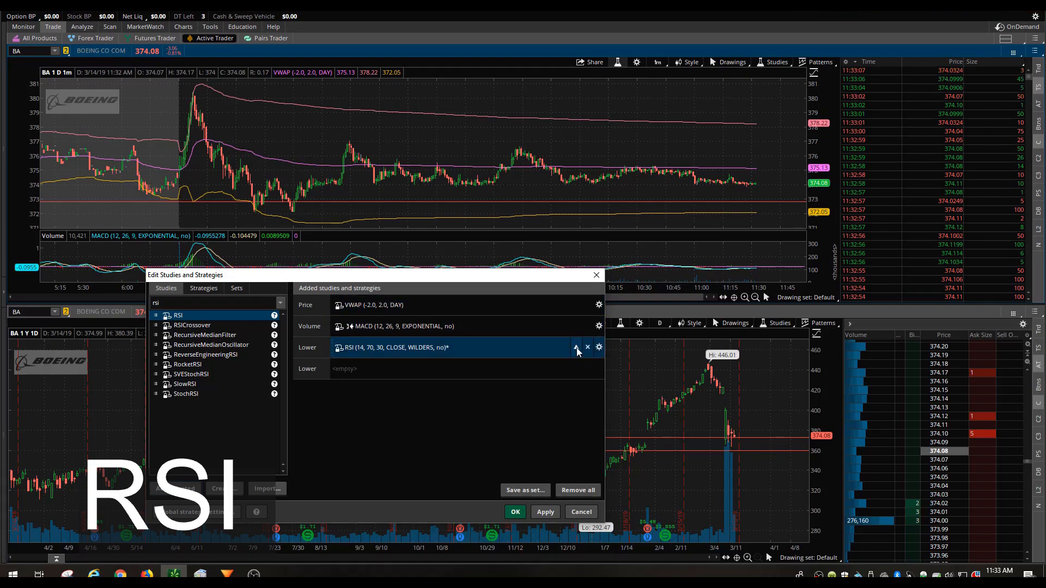
pyautogui.click(576, 347)
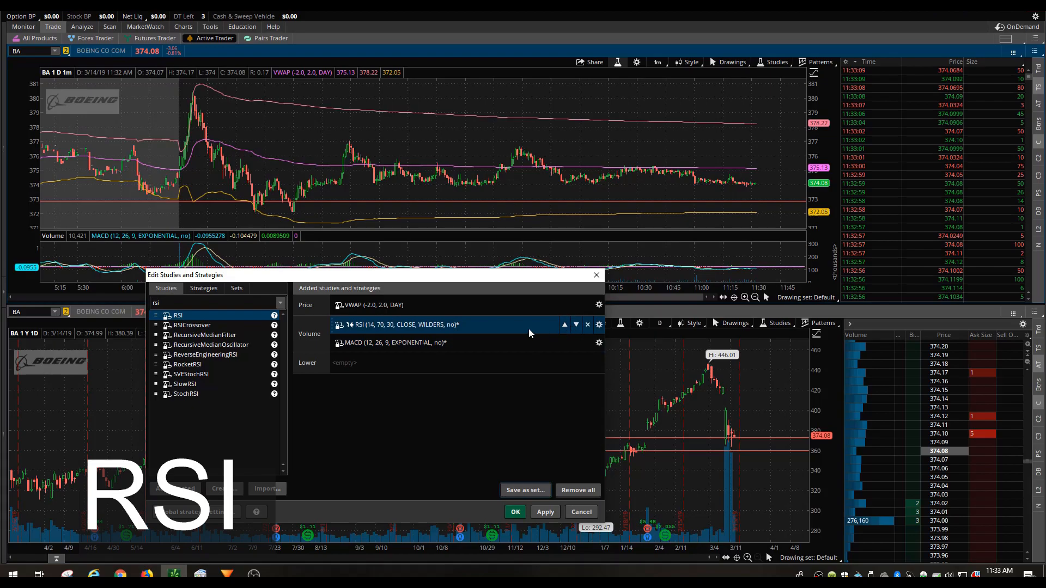
pyautogui.click(564, 325)
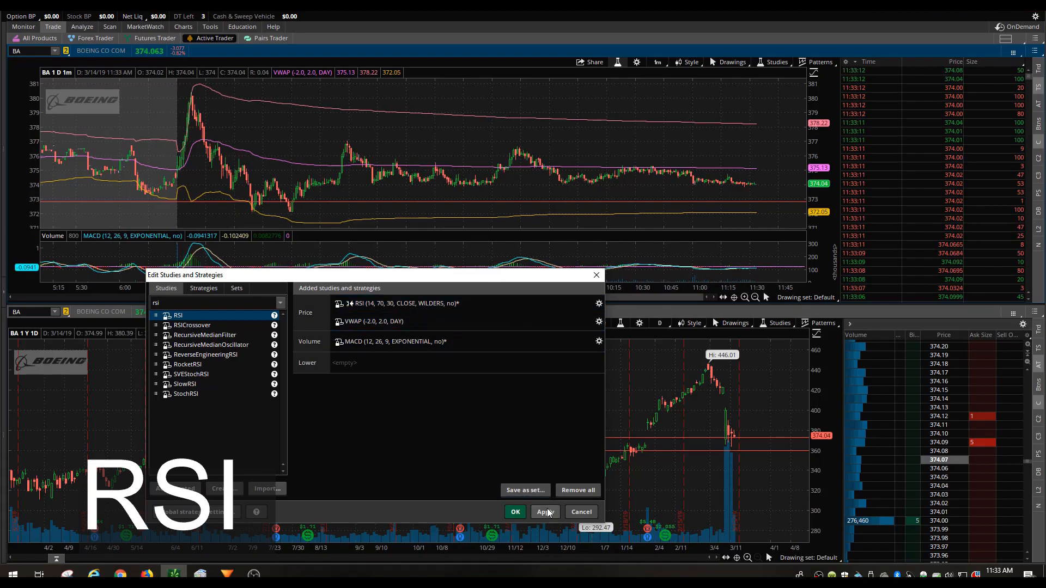
pyautogui.click(545, 511)
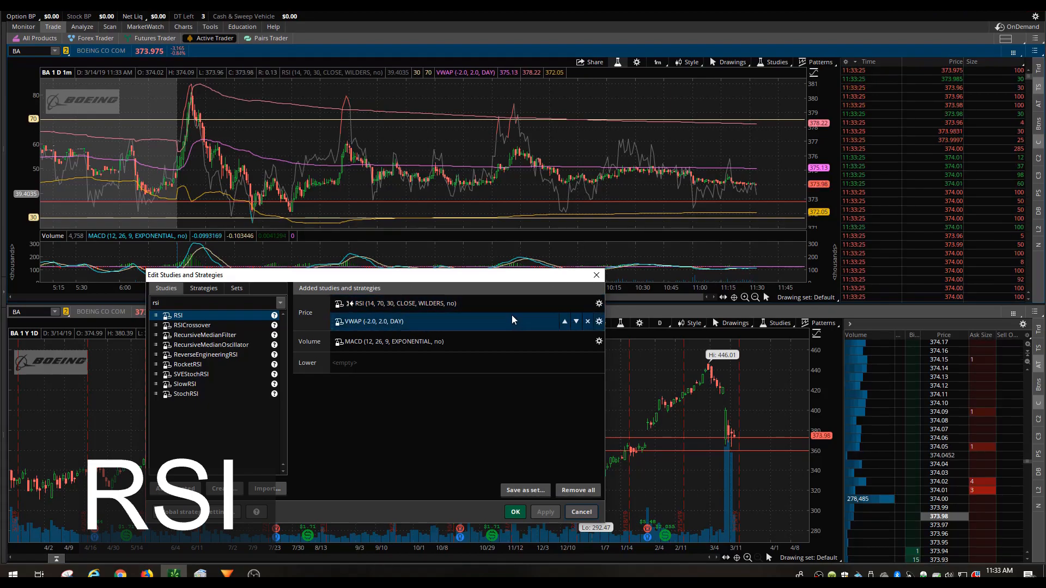
pyautogui.click(574, 321)
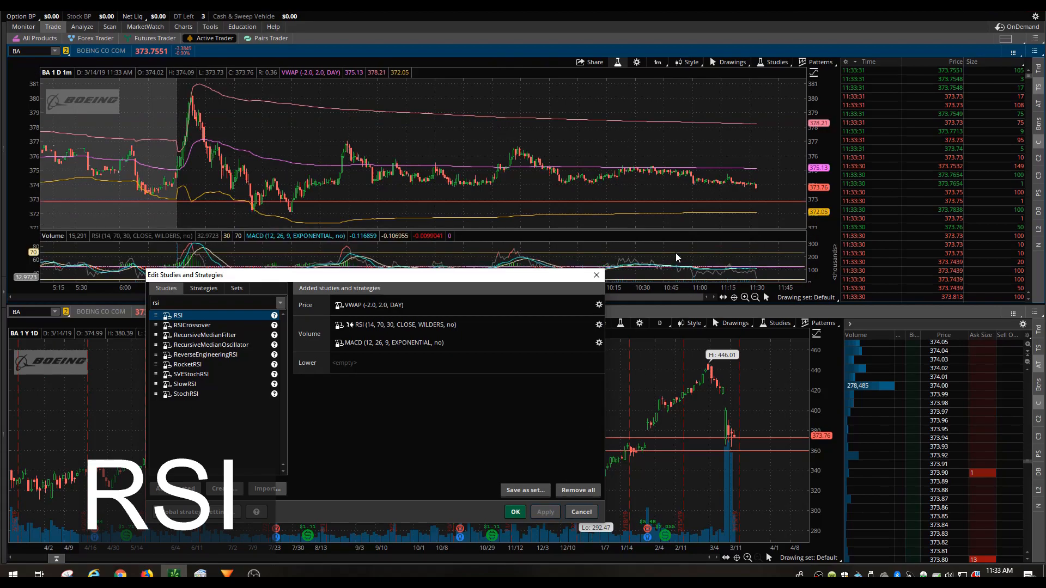
pyautogui.click(515, 511)
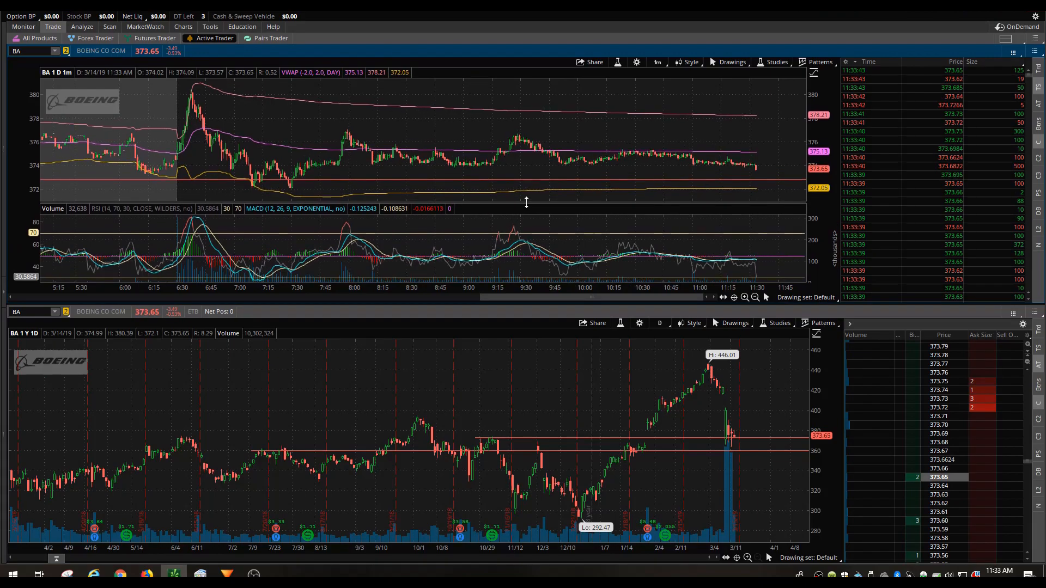
pyautogui.moveTo(603, 193)
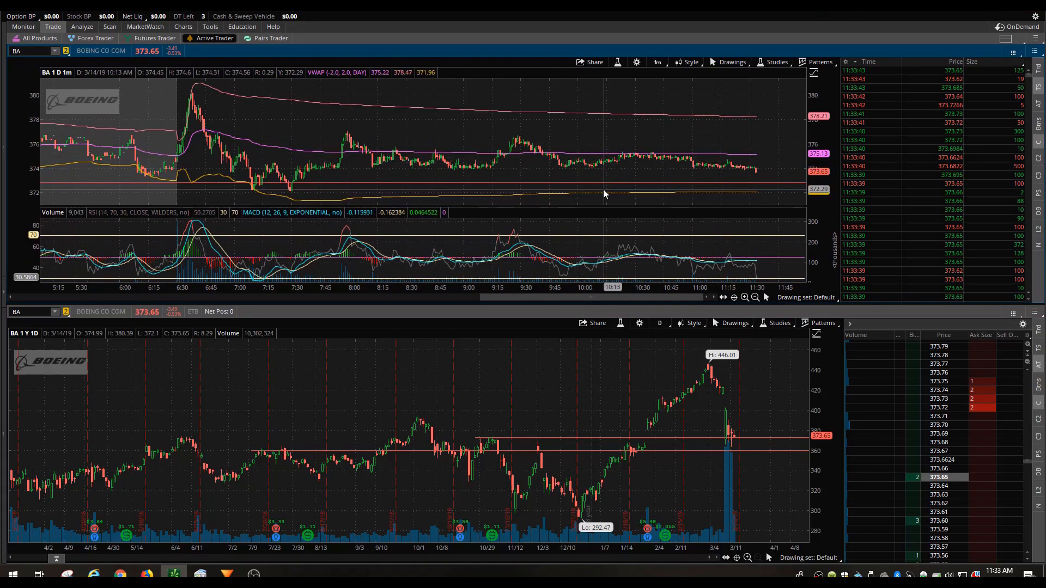
pyautogui.moveTo(589, 157)
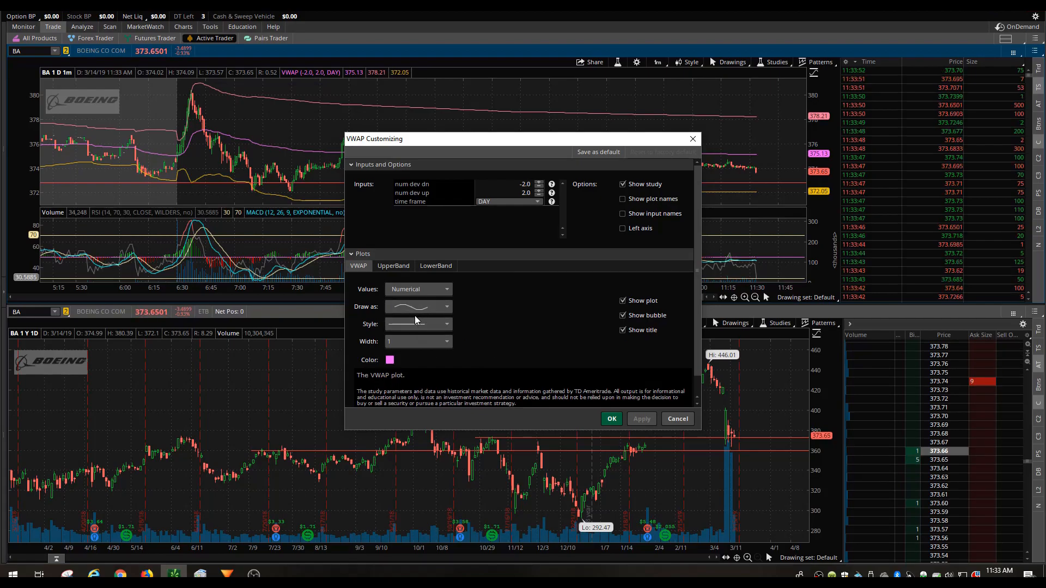
pyautogui.moveTo(417, 324)
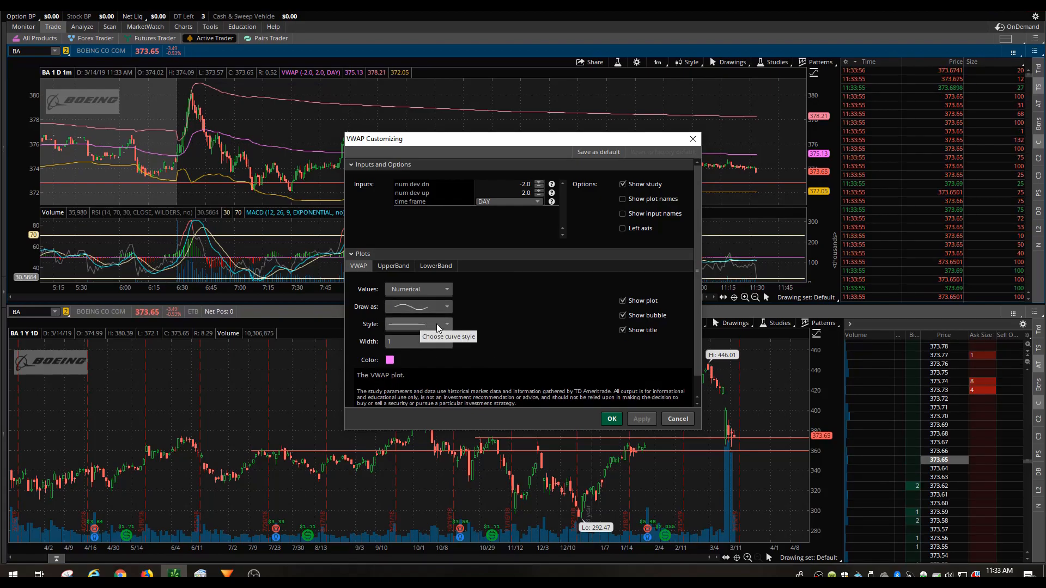
# Restyle the VWAP line as a white dashed line, leaving its bands unchanged
pyautogui.click(445, 324)
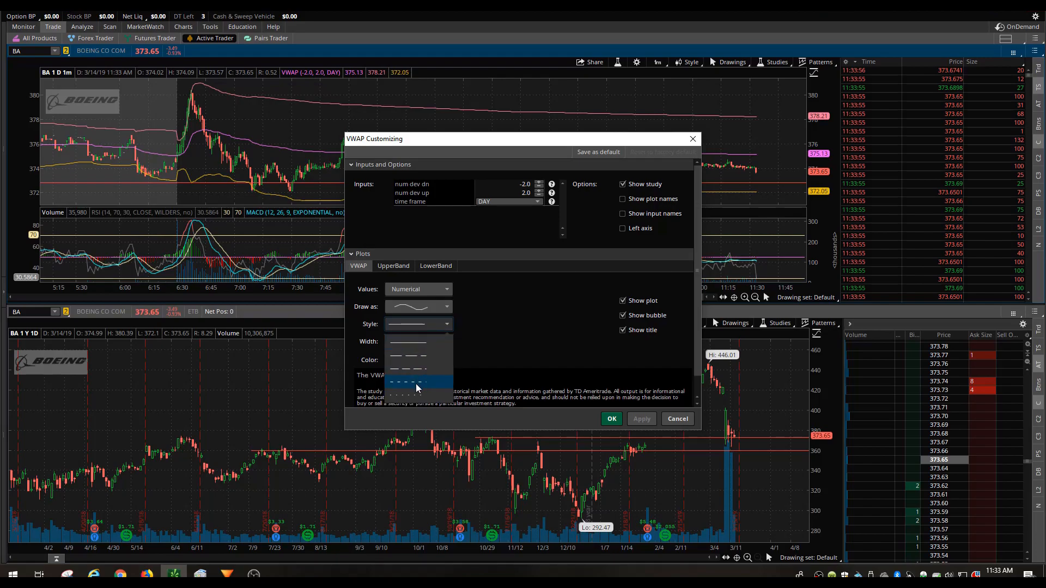
pyautogui.click(413, 383)
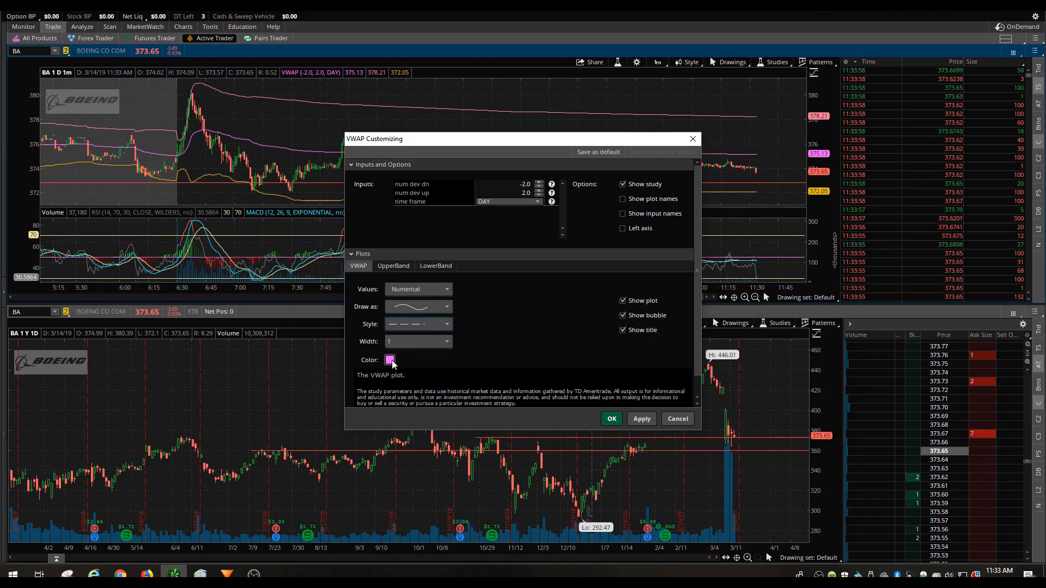
pyautogui.click(390, 360)
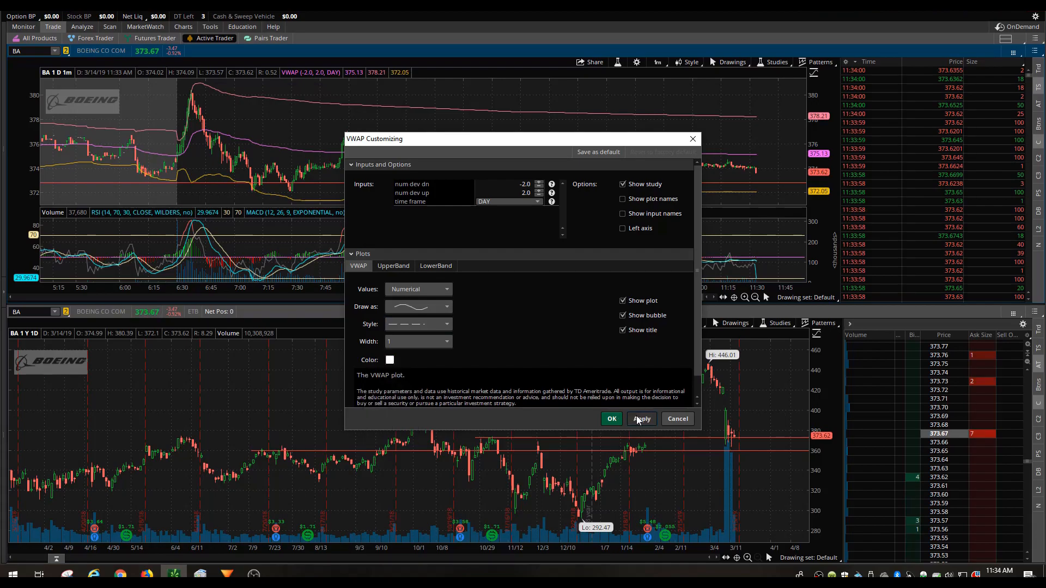
pyautogui.click(641, 419)
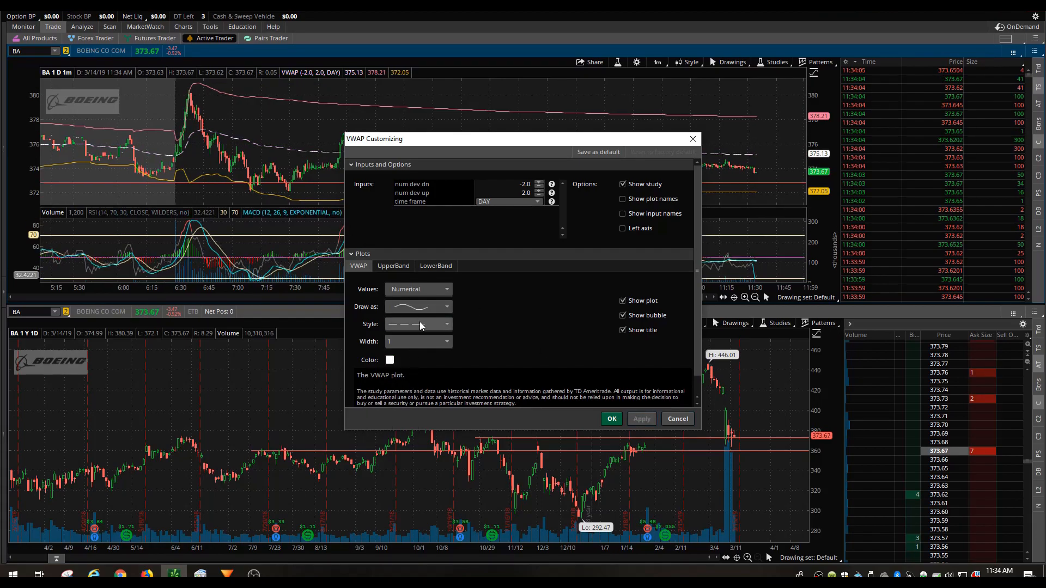
pyautogui.click(416, 324)
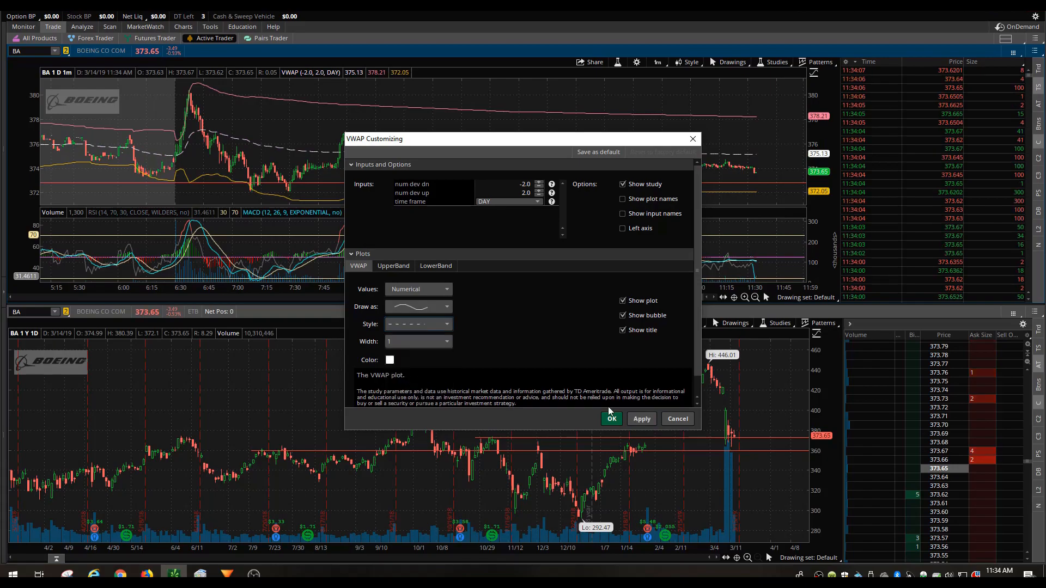
pyautogui.click(610, 419)
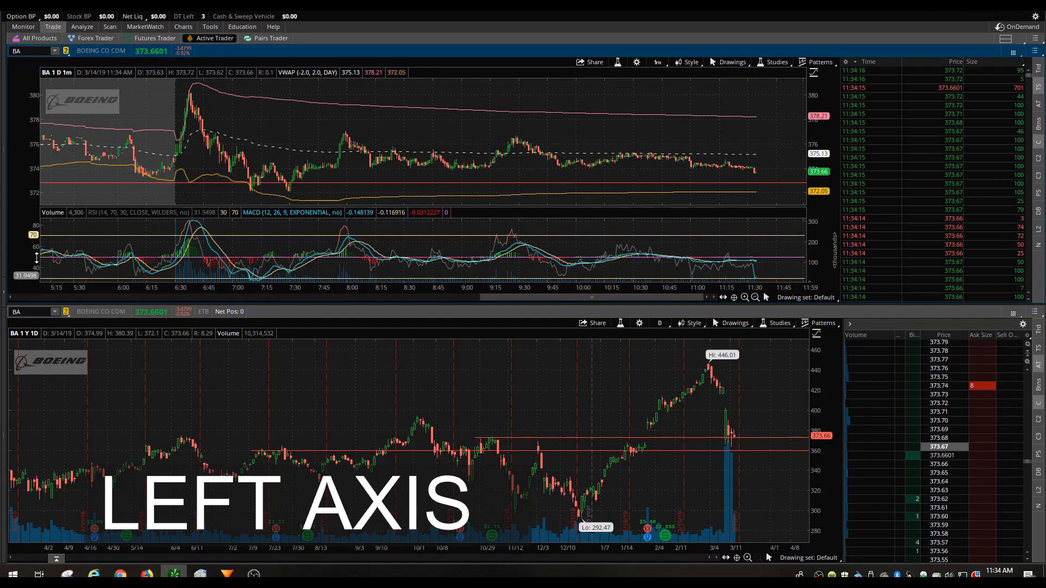
pyautogui.moveTo(637, 61)
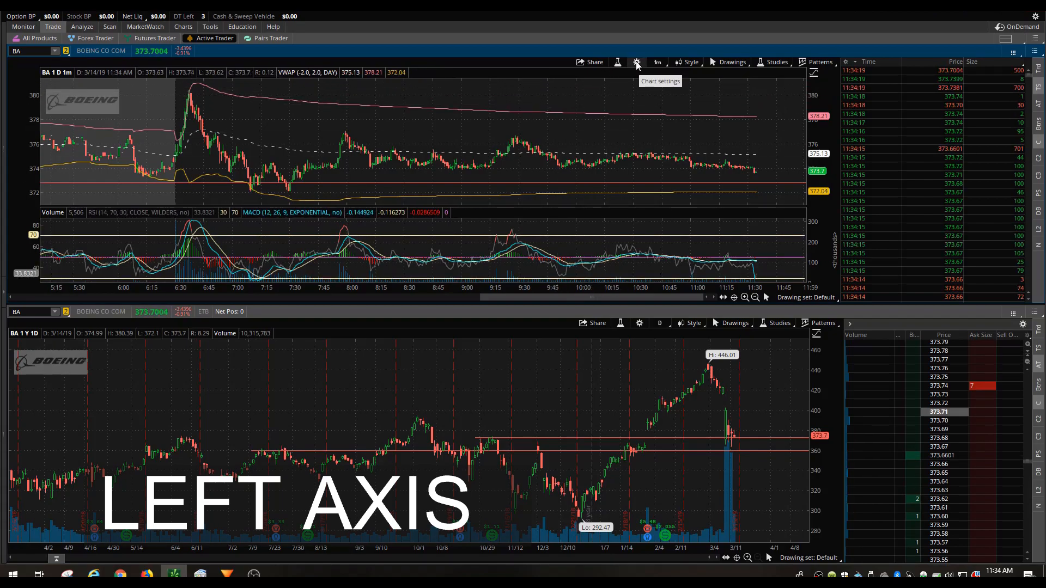
# Disable the left price axis on the one-minute Boeing chart
pyautogui.click(636, 62)
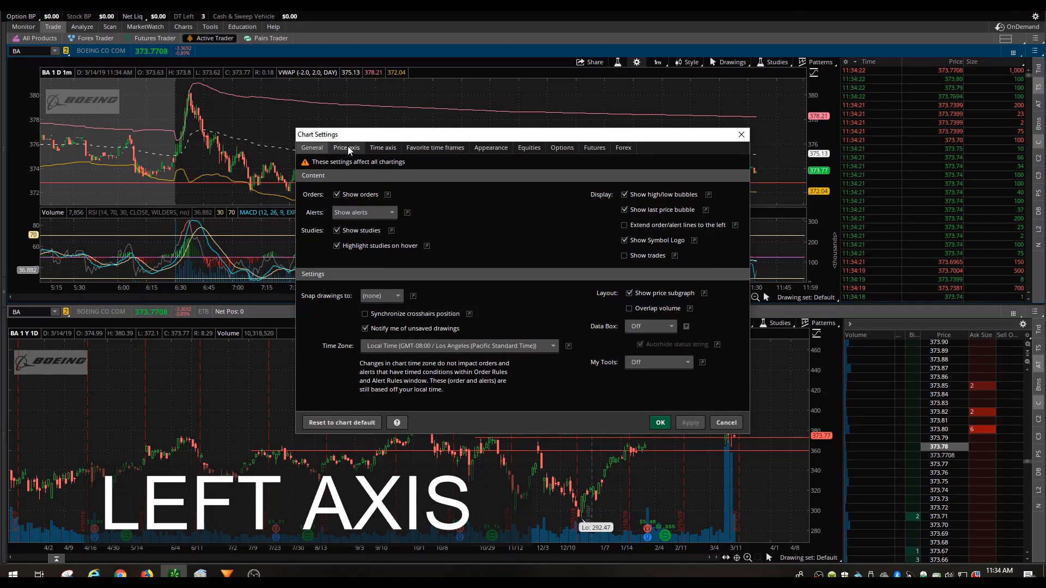
pyautogui.click(347, 147)
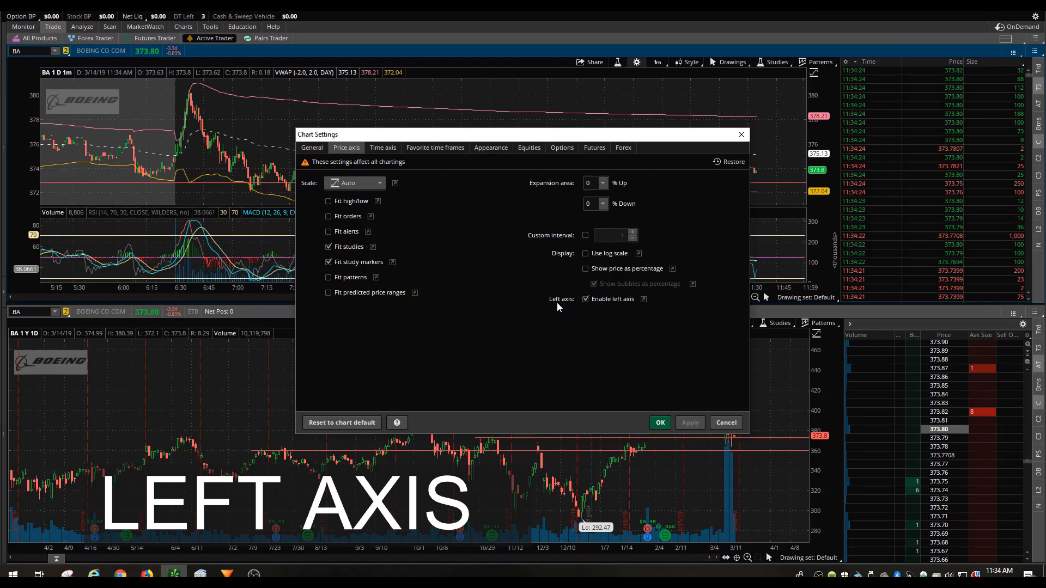
pyautogui.click(586, 300)
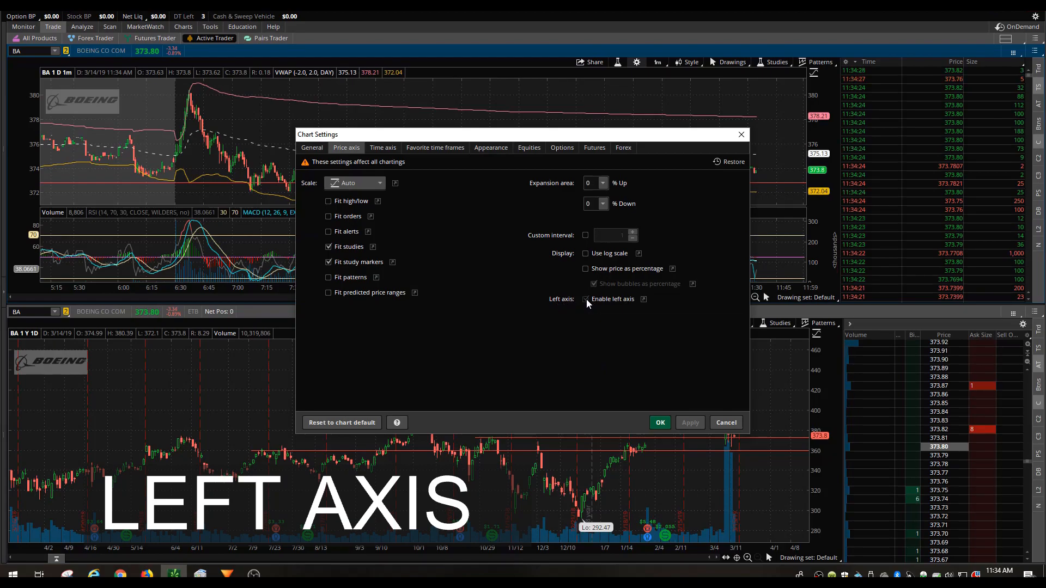
pyautogui.click(586, 299)
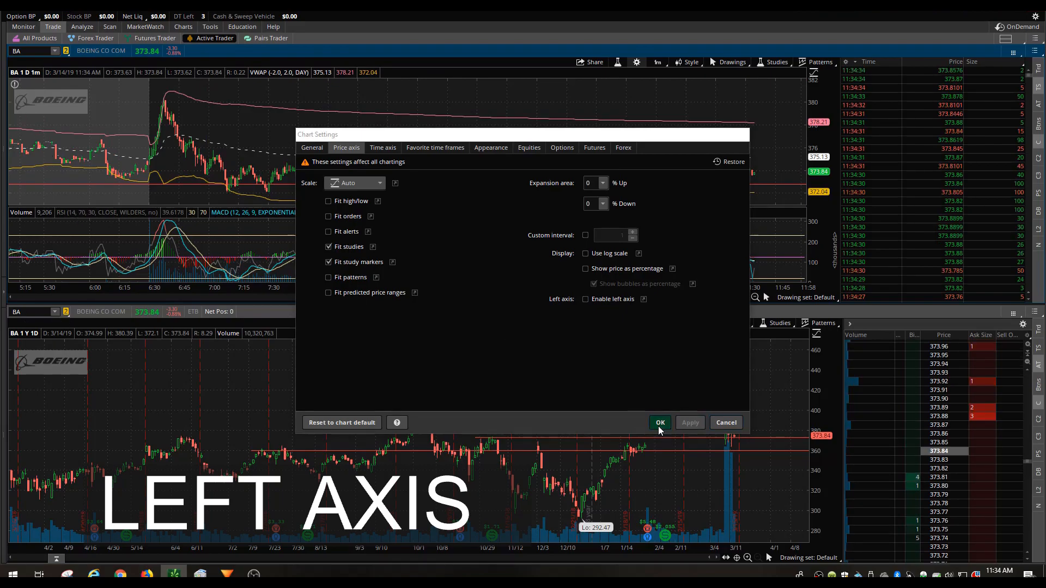
pyautogui.click(659, 423)
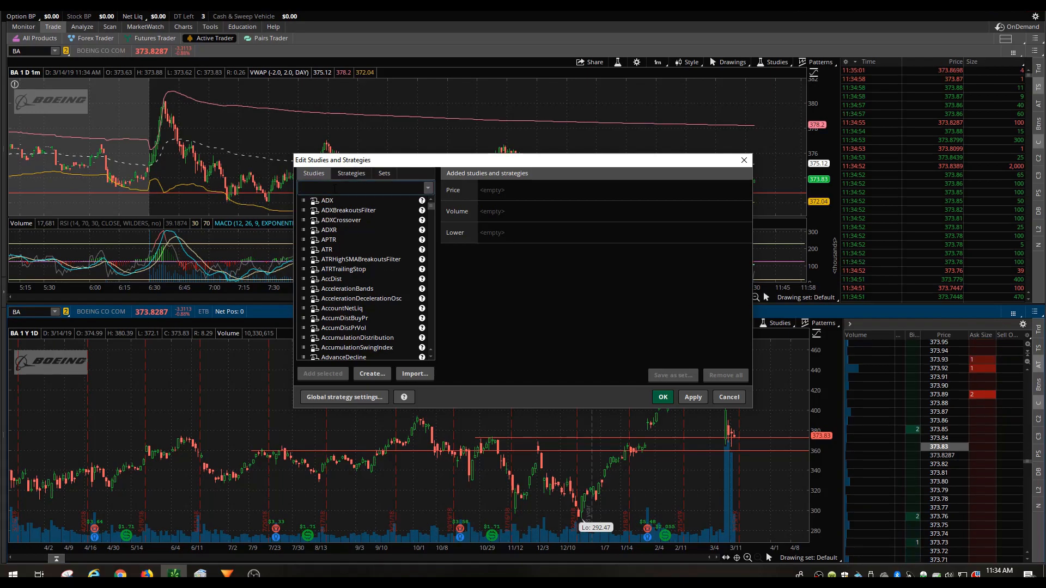
# Add RSI and MACD to the one-year Boeing chart, combined in its volume subgraph
pyautogui.write('rsi')
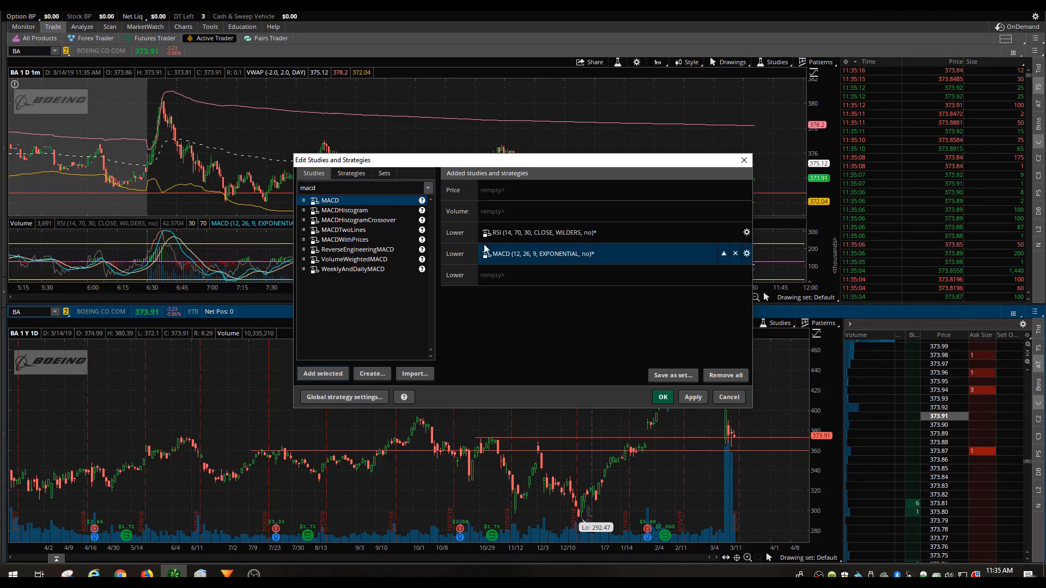
pyautogui.click(540, 232)
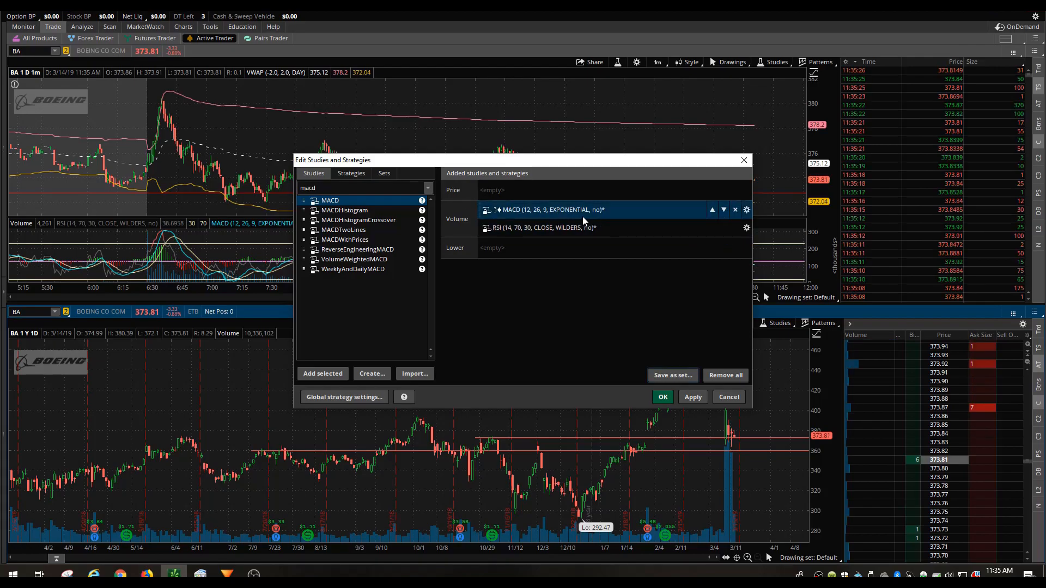
pyautogui.click(693, 397)
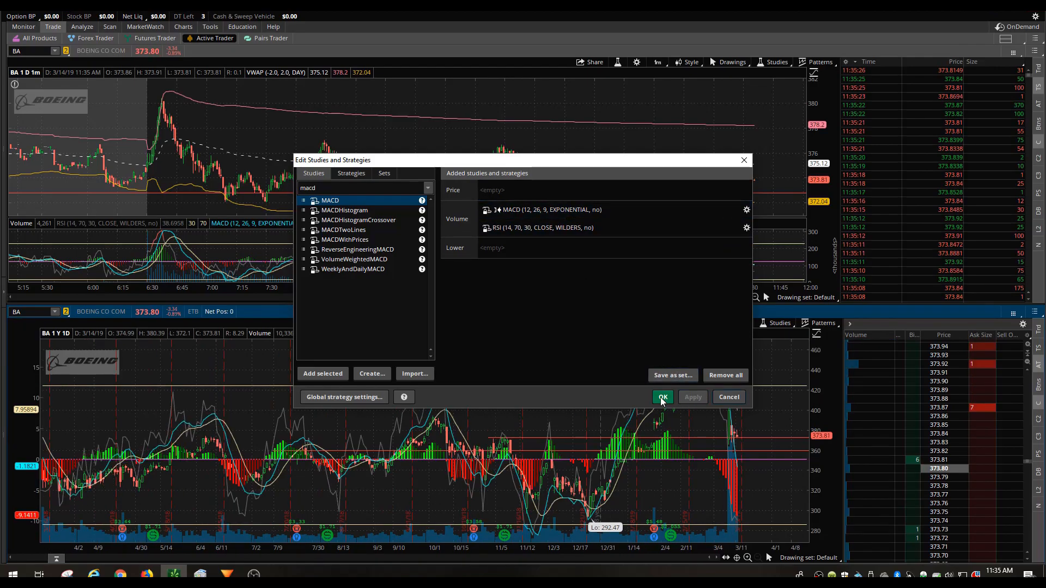
pyautogui.click(662, 397)
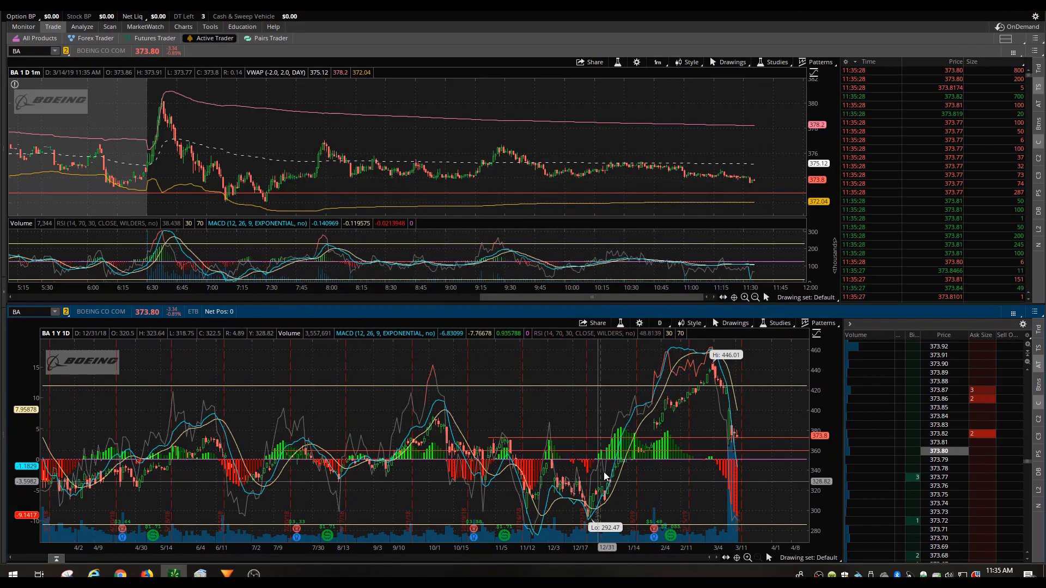
pyautogui.click(636, 61)
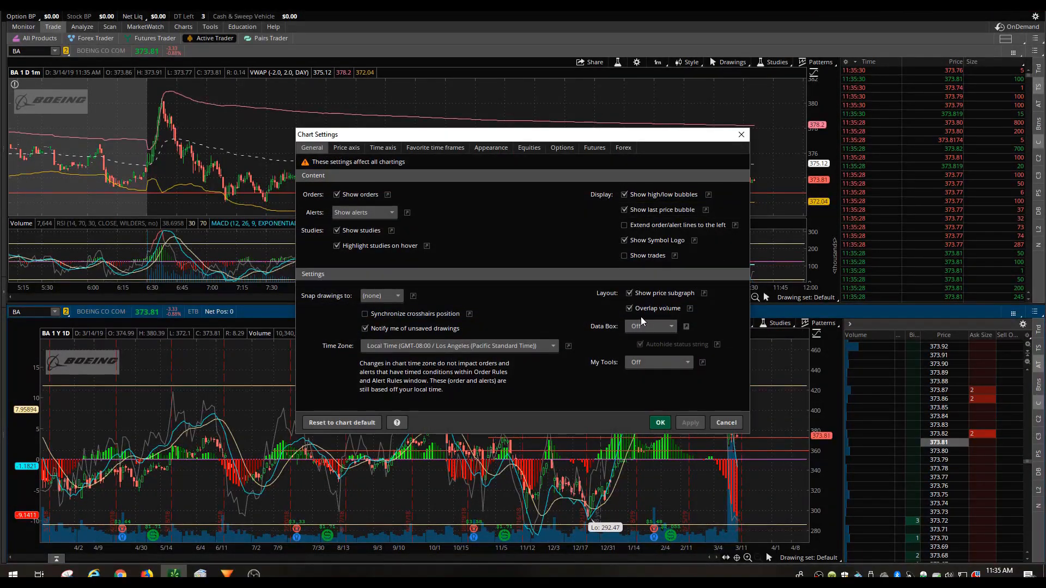
# Turn off Overlap volume and the left price axis on the one-year chart
pyautogui.click(628, 309)
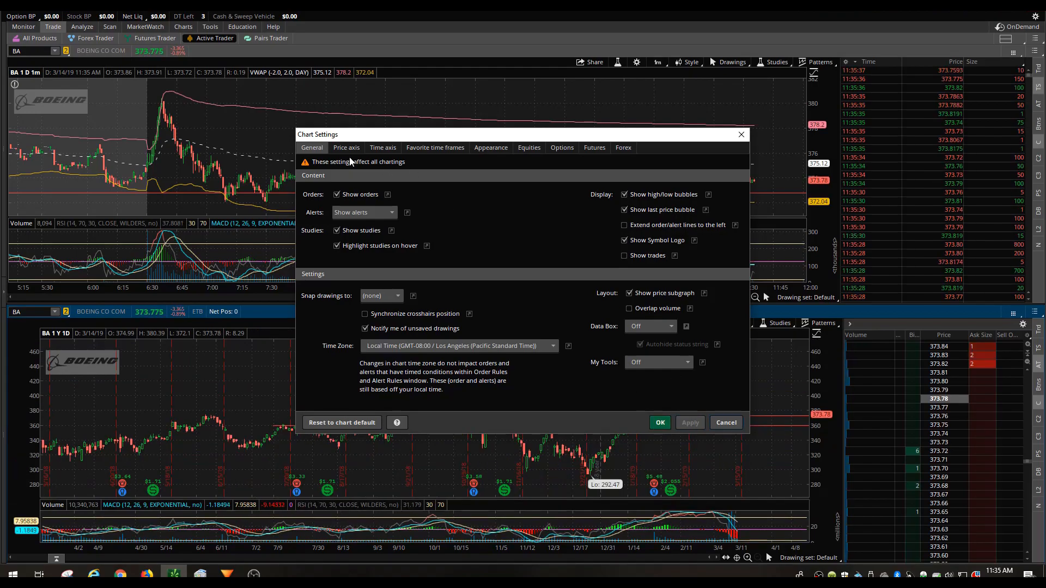
pyautogui.click(345, 147)
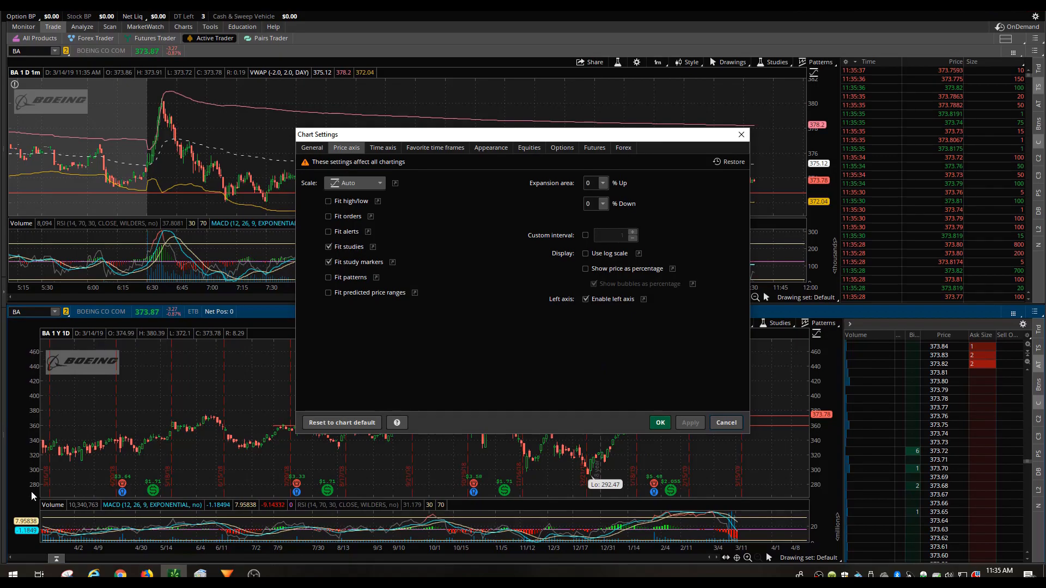
pyautogui.click(586, 299)
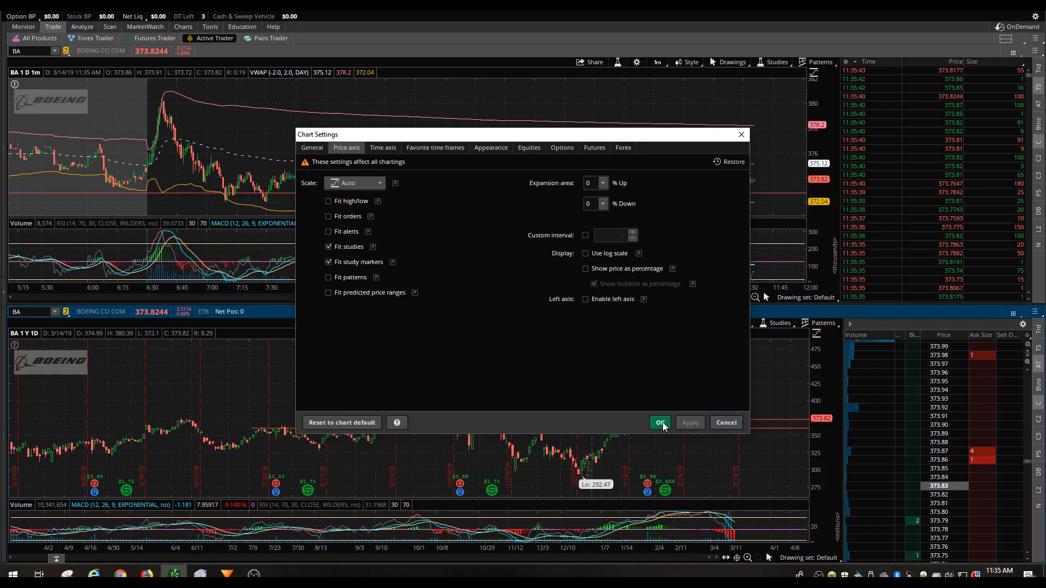
pyautogui.click(658, 422)
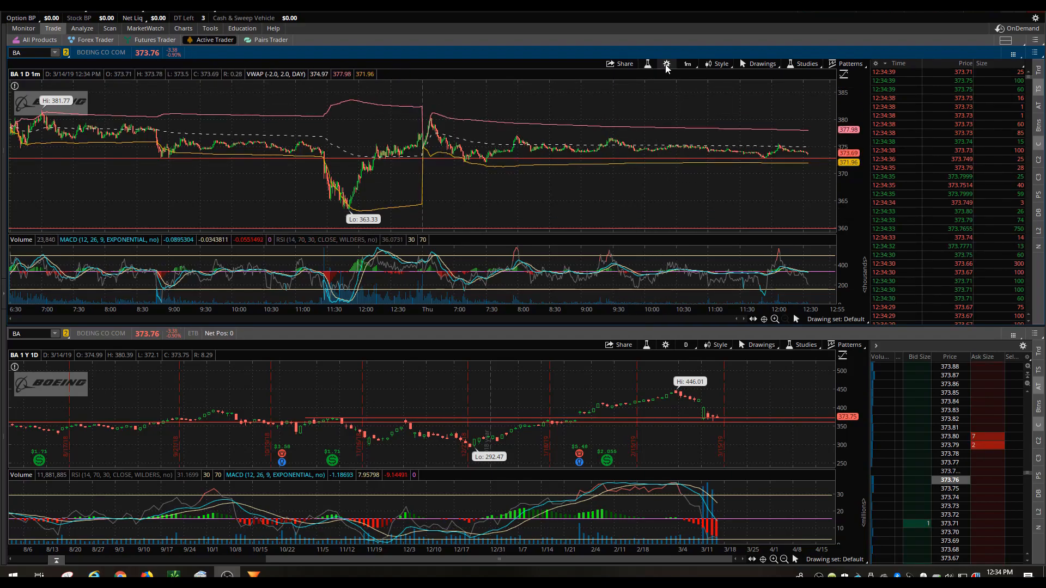
# Choose black as the chart background colour in Appearance settings and apply it
pyautogui.click(665, 63)
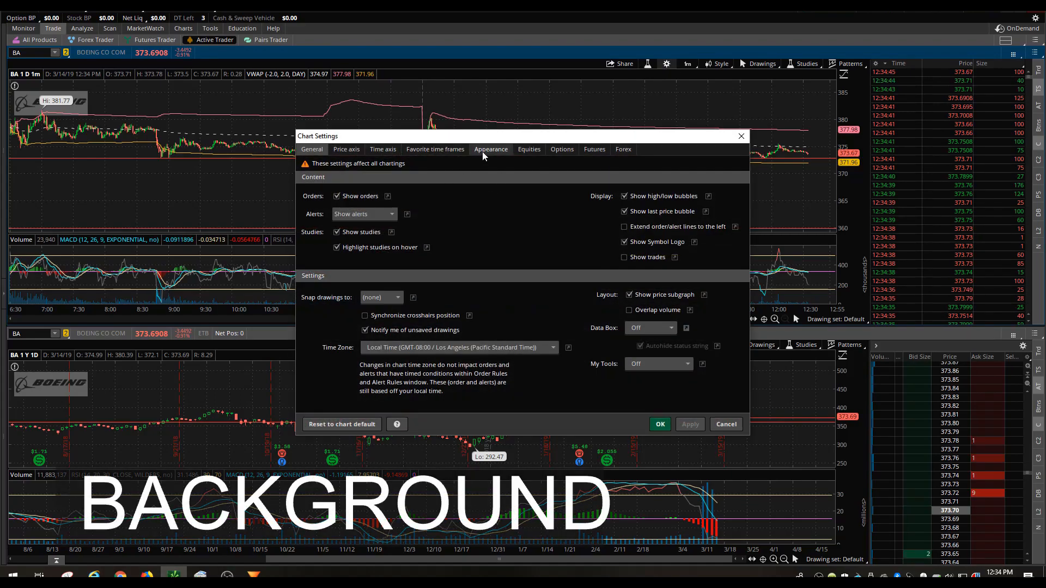
pyautogui.click(490, 149)
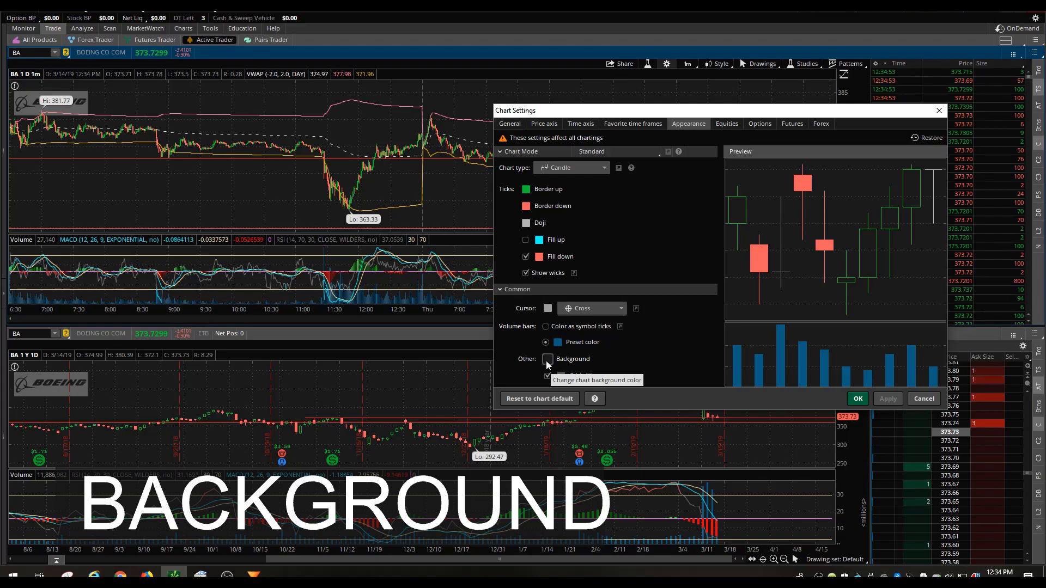
pyautogui.click(547, 359)
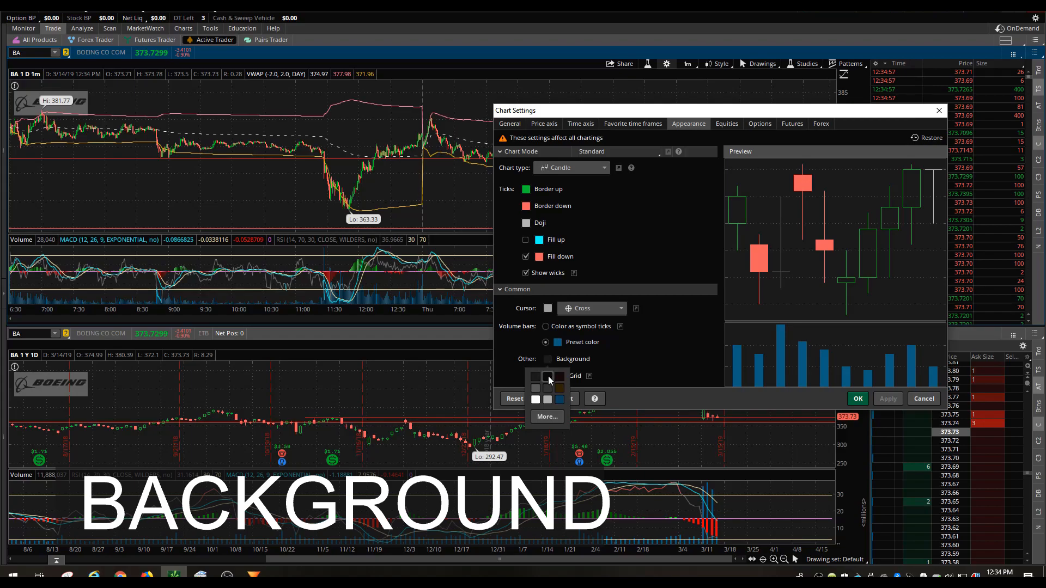
pyautogui.click(547, 375)
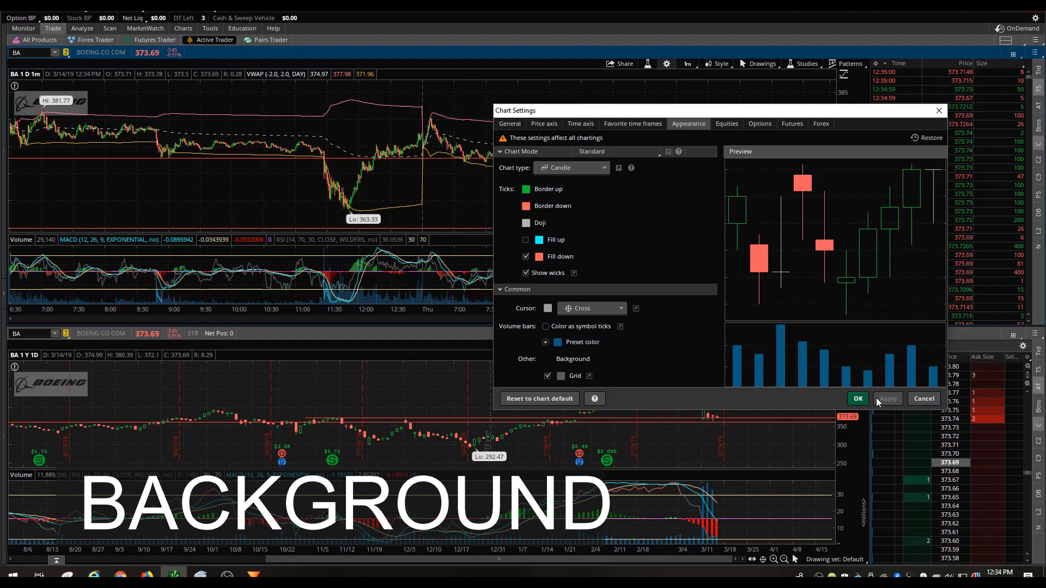
pyautogui.click(857, 398)
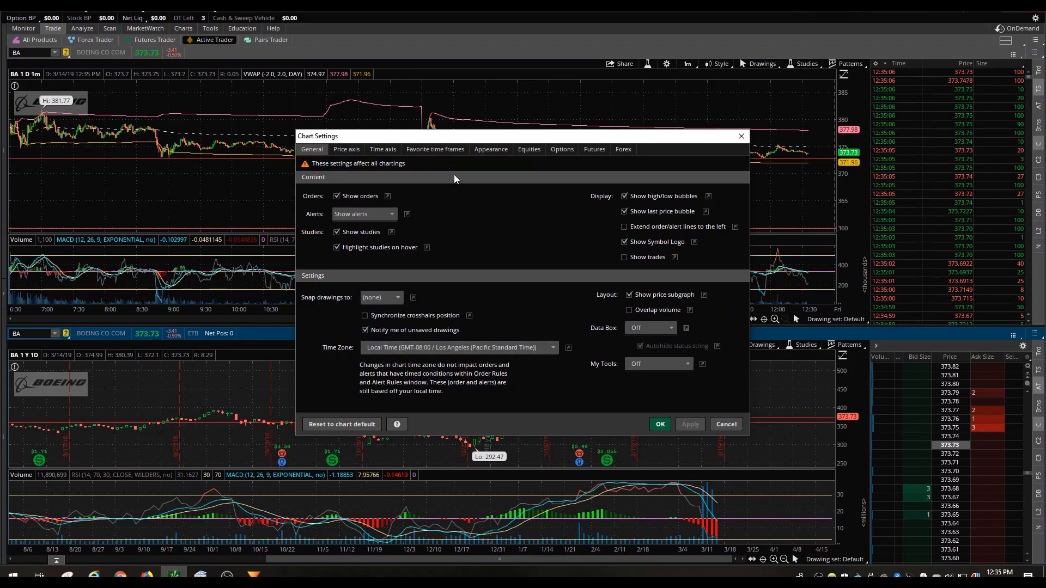
pyautogui.click(490, 149)
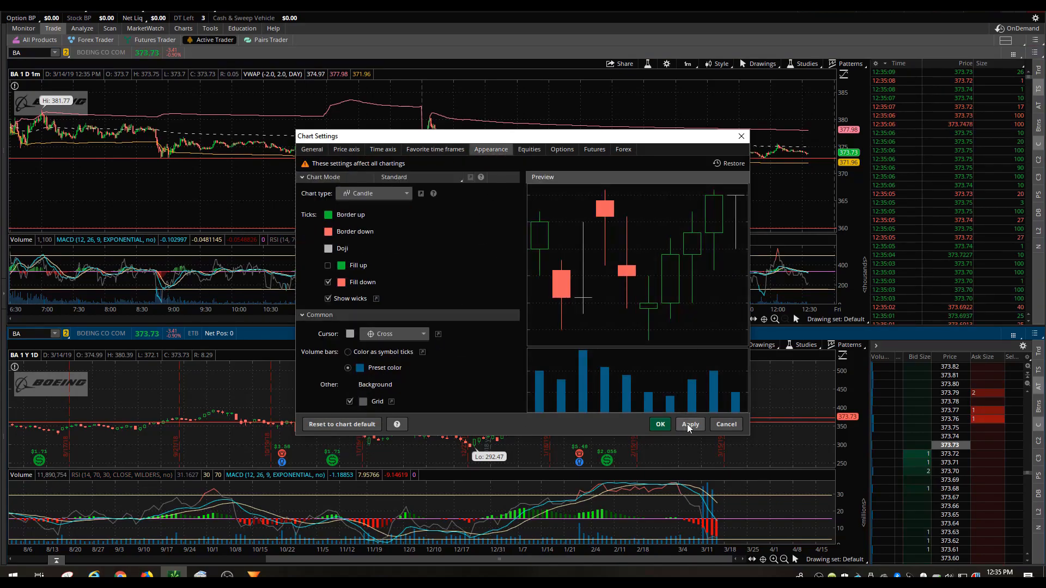
pyautogui.click(659, 424)
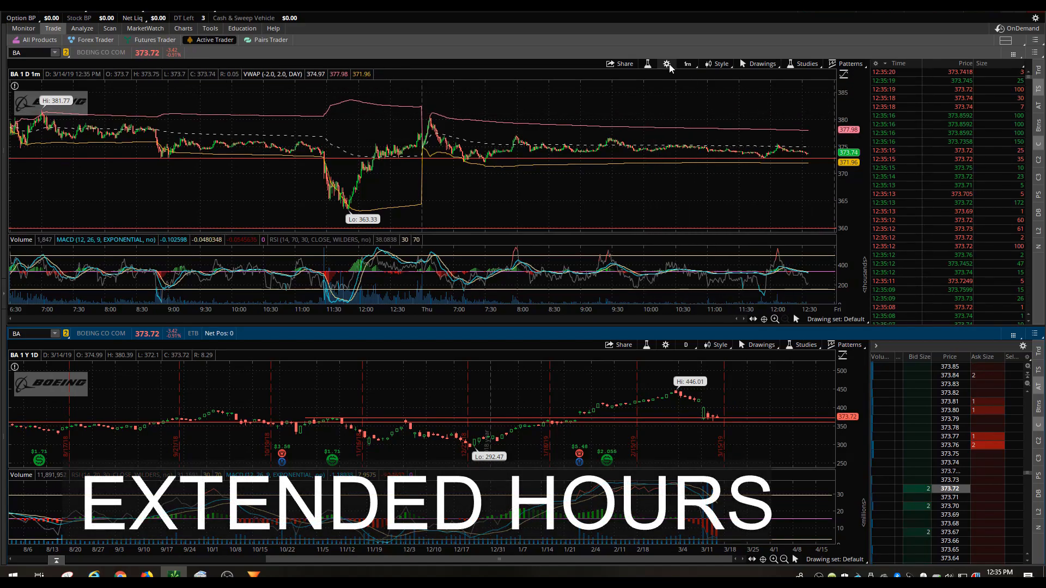
# Enable Show Extended-Hours Trading session in the one-day chart's Equities settings
pyautogui.click(666, 64)
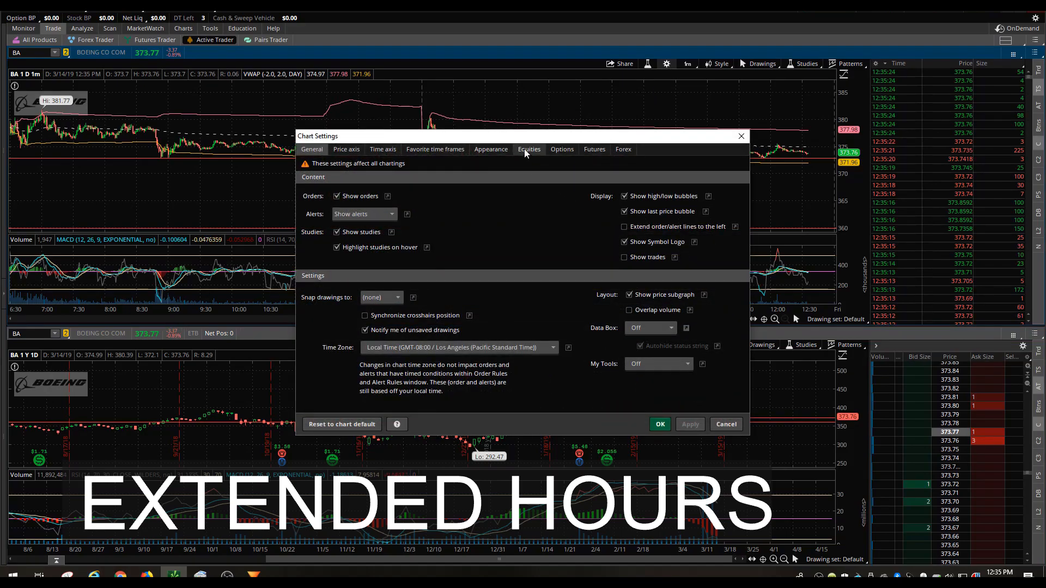
pyautogui.click(528, 148)
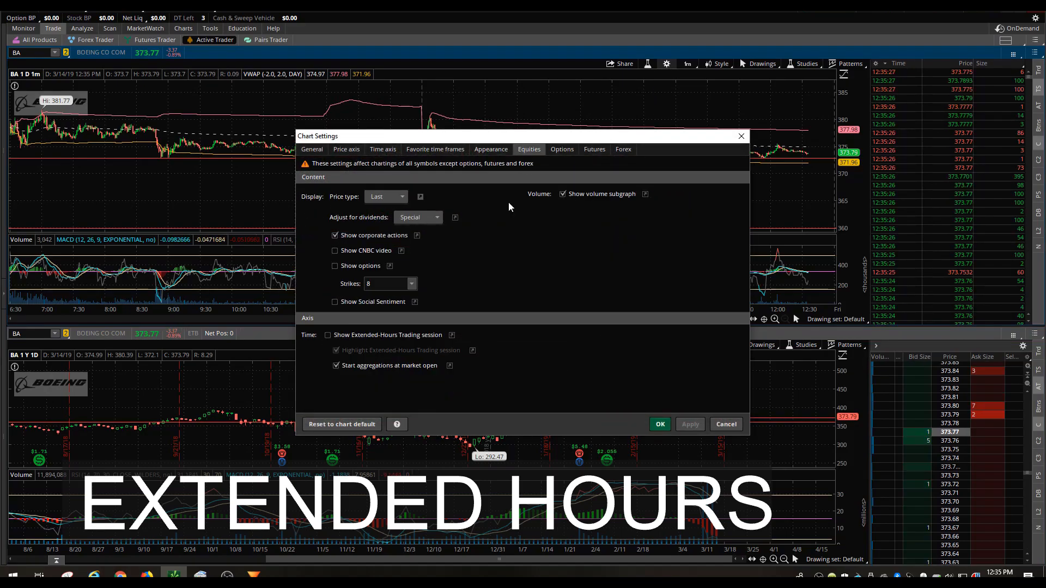
pyautogui.moveTo(417, 344)
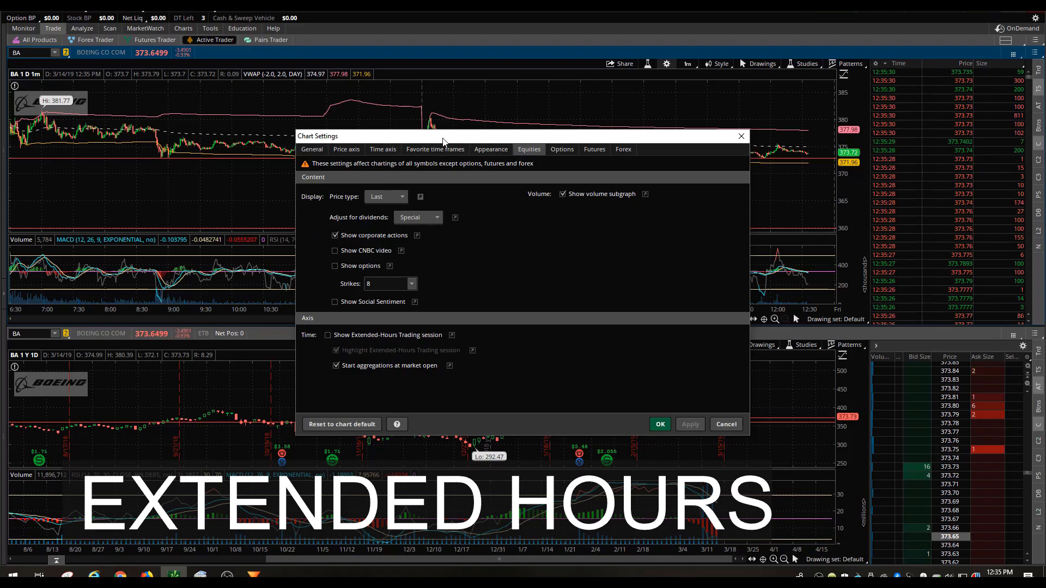
pyautogui.click(621, 421)
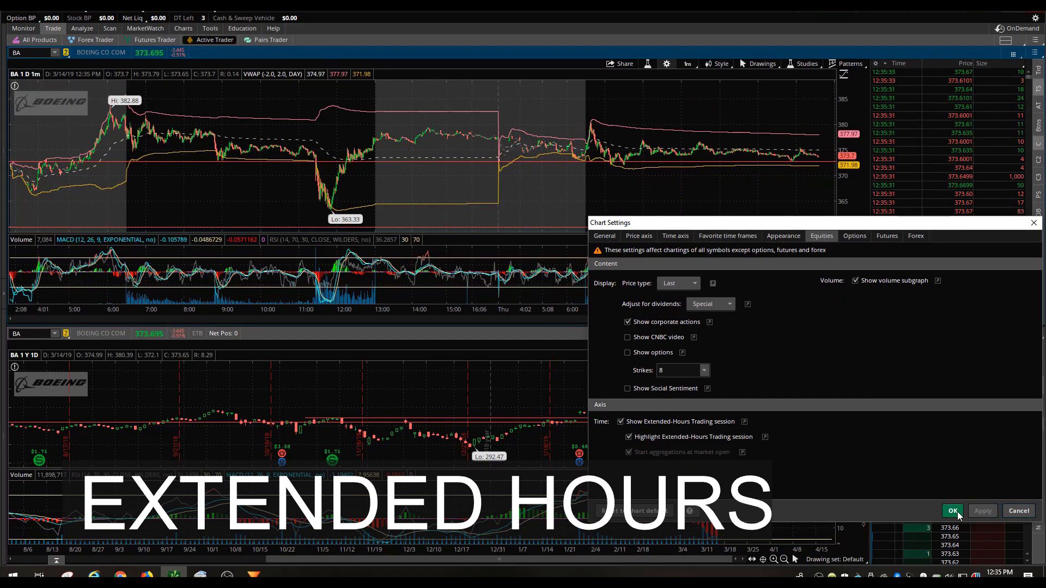
pyautogui.click(952, 510)
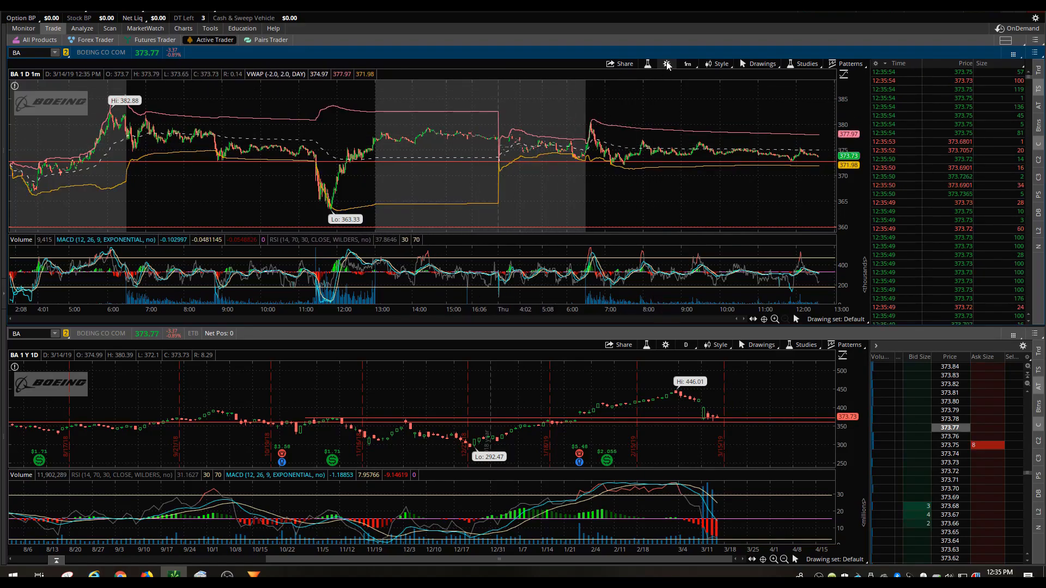
# Toggle Show Extended-Hours Trading session in Equities settings and confirm with OK
pyautogui.click(665, 63)
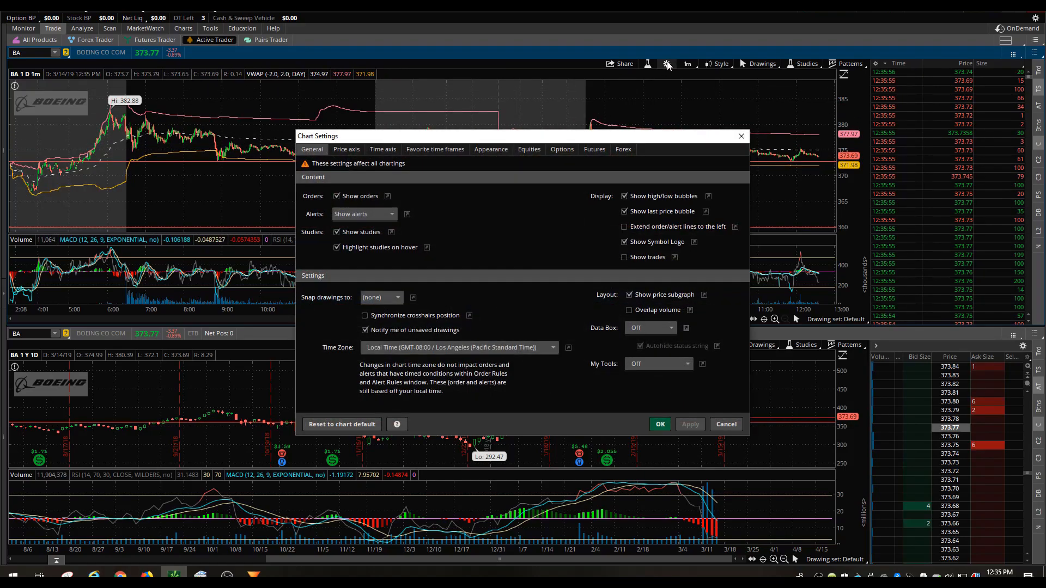
pyautogui.click(529, 149)
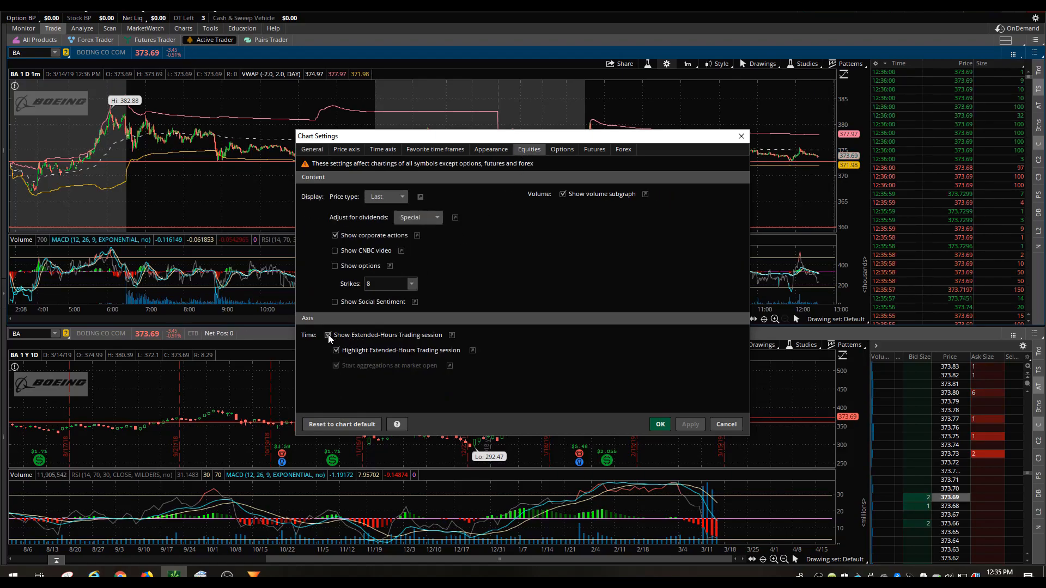
pyautogui.click(335, 350)
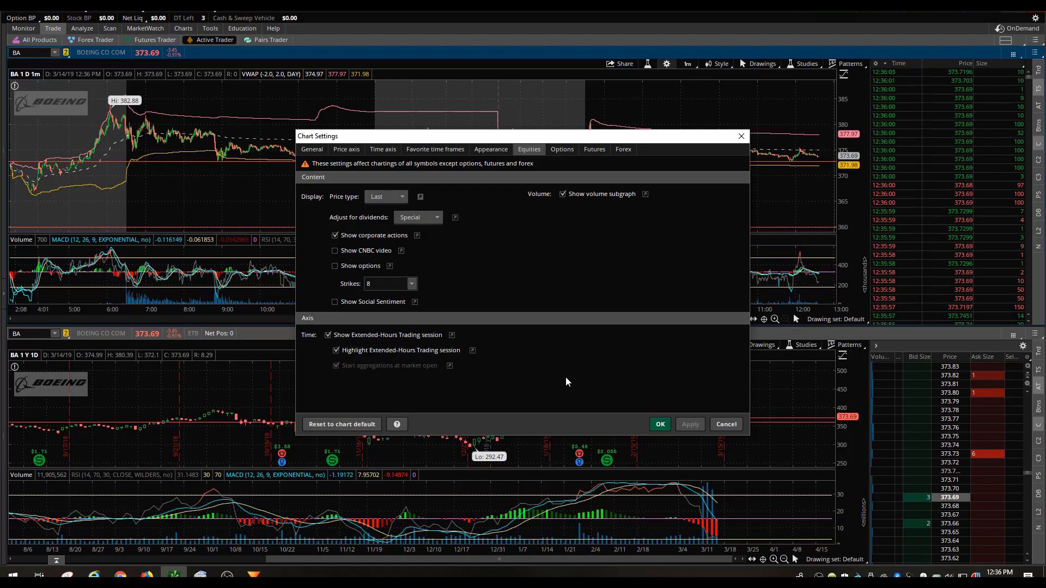
pyautogui.click(659, 424)
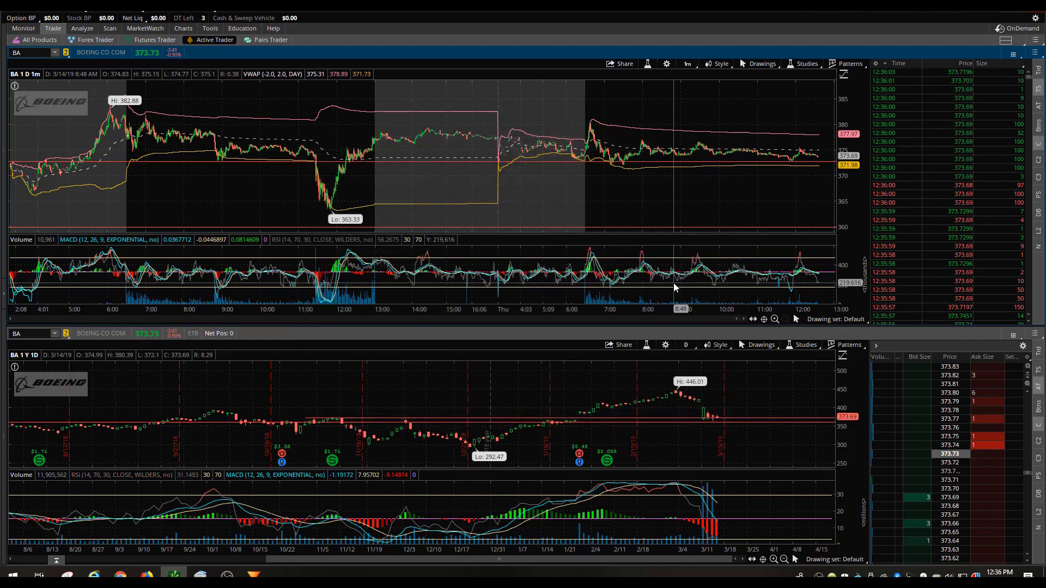